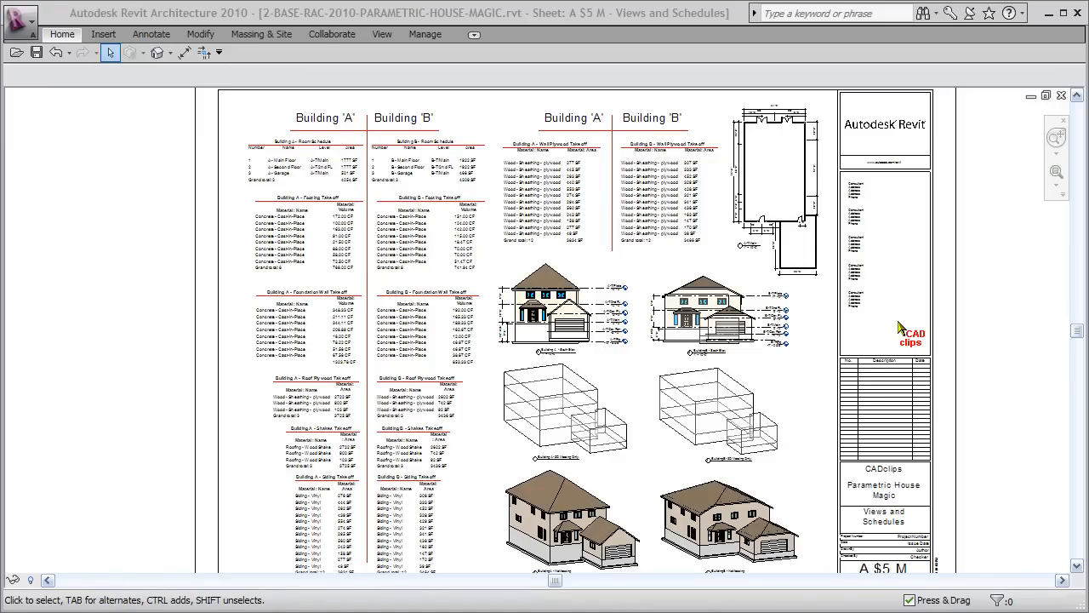
{"action": "mouse_move", "coordinate": [762, 395]}
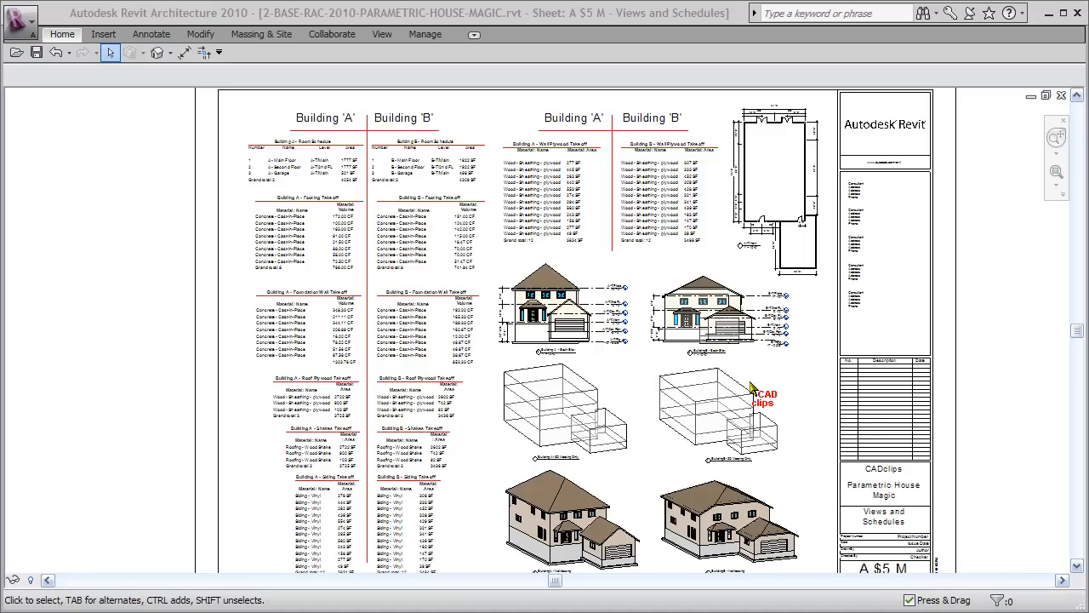
{"action": "mouse_move", "coordinate": [567, 420]}
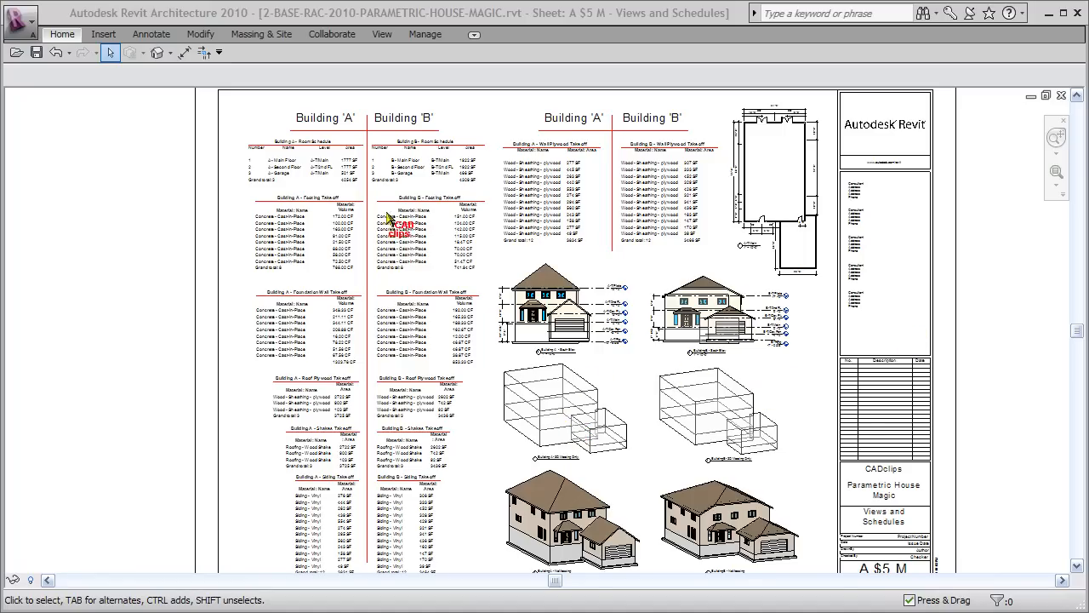
{"action": "mouse_move", "coordinate": [77, 119]}
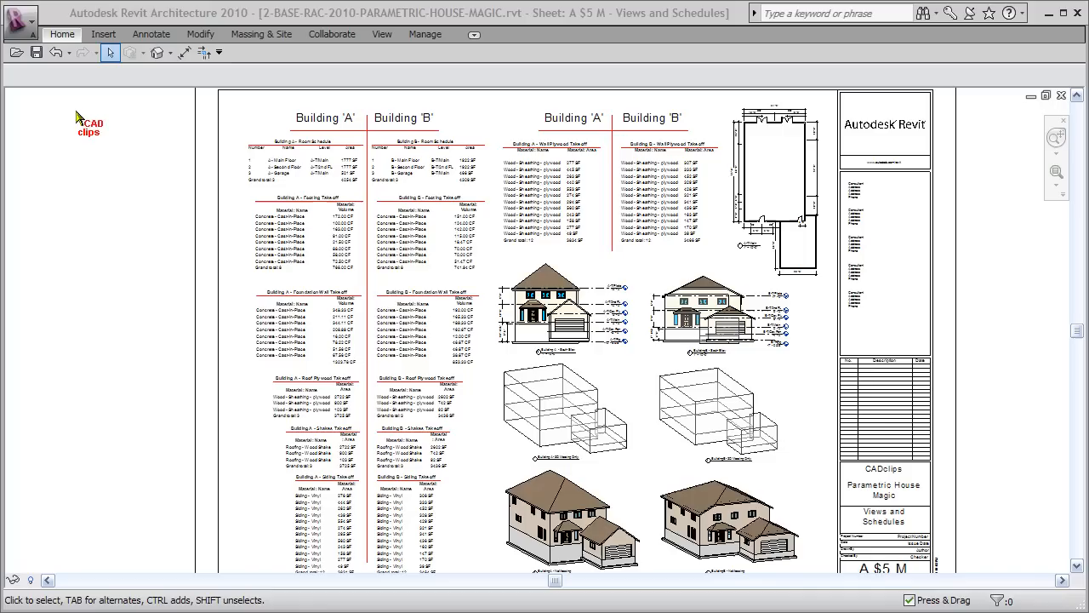
{"action": "mouse_move", "coordinate": [422, 94]}
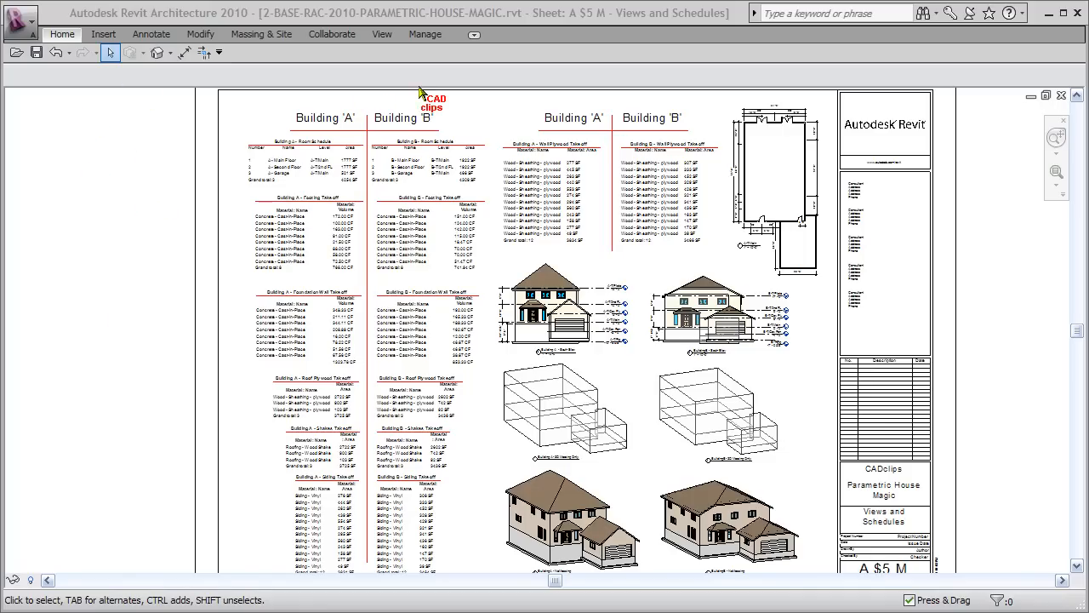
{"action": "mouse_move", "coordinate": [625, 396]}
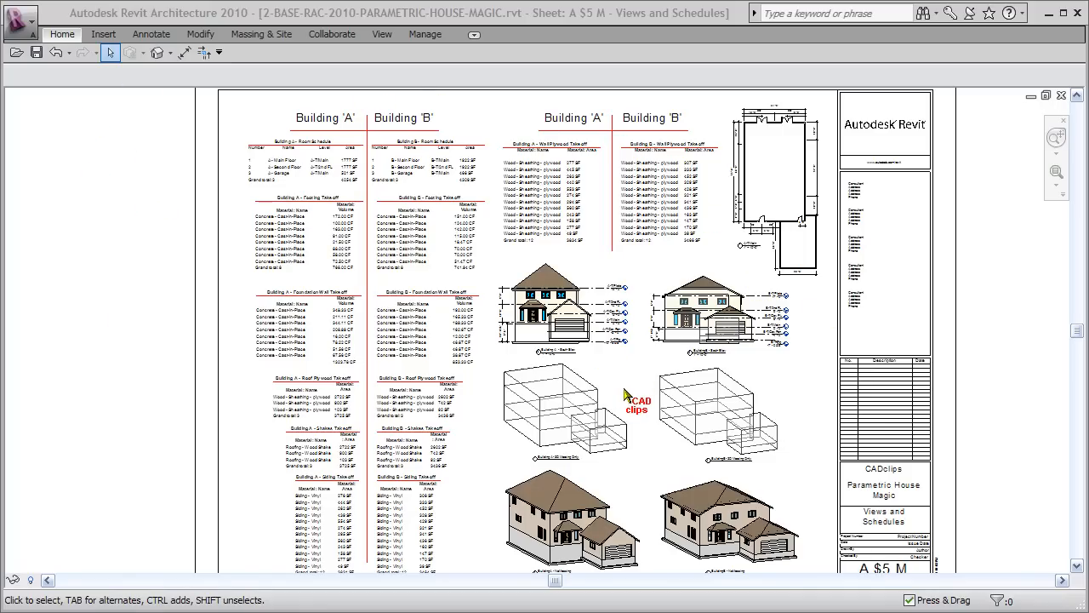
{"action": "mouse_move", "coordinate": [617, 455]}
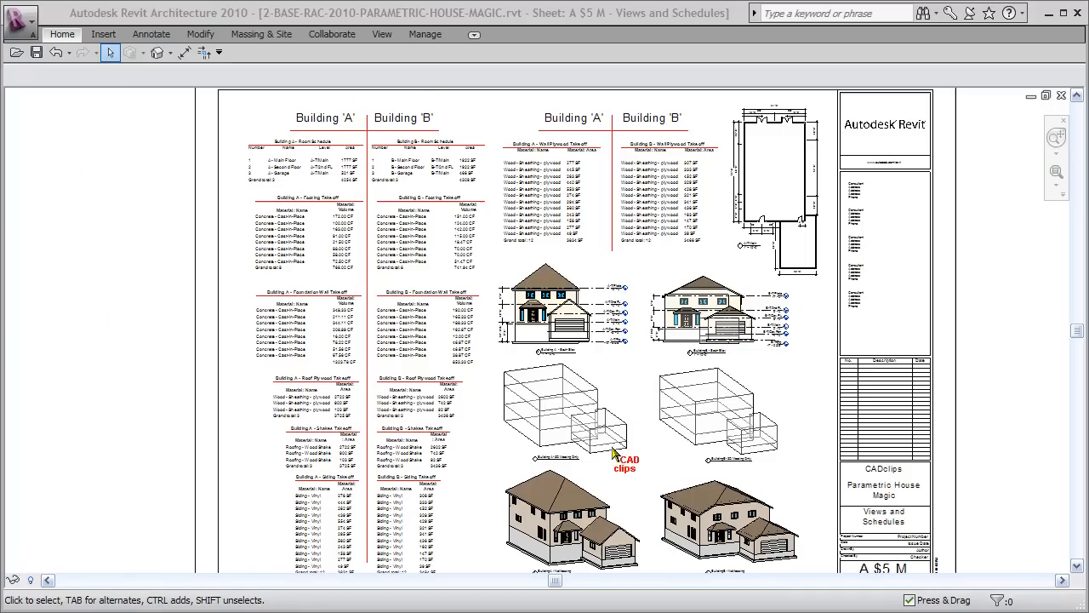
{"action": "mouse_move", "coordinate": [558, 409]}
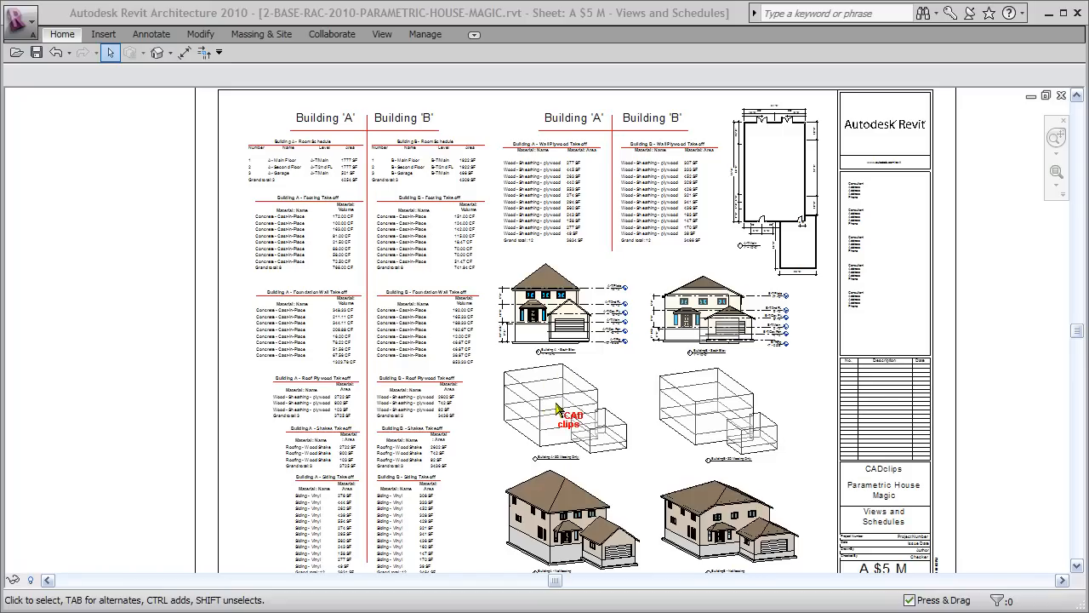
{"action": "mouse_move", "coordinate": [702, 409]}
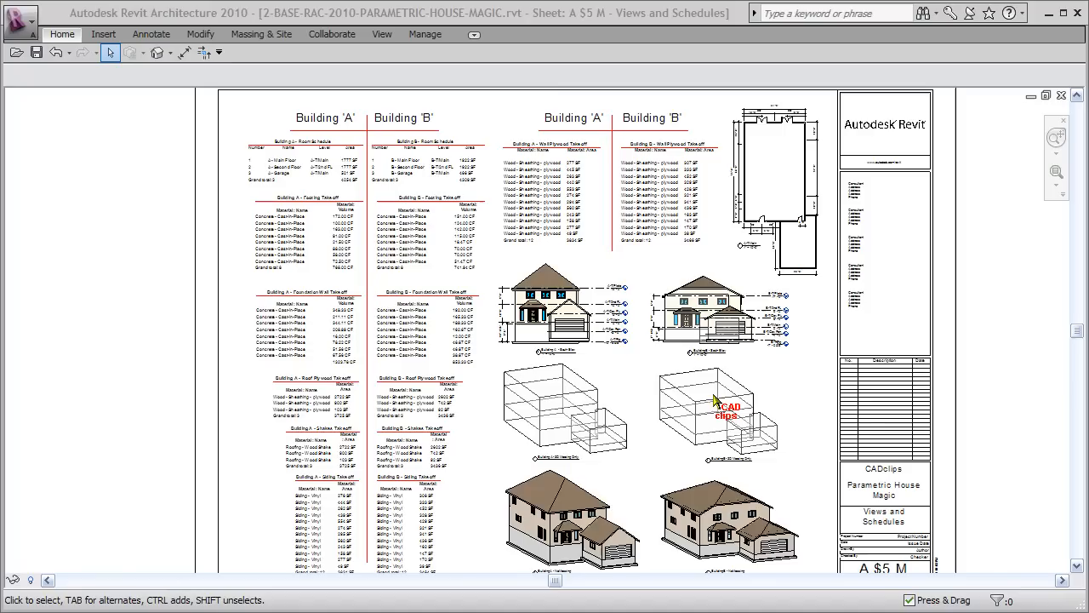
{"action": "mouse_move", "coordinate": [713, 402]}
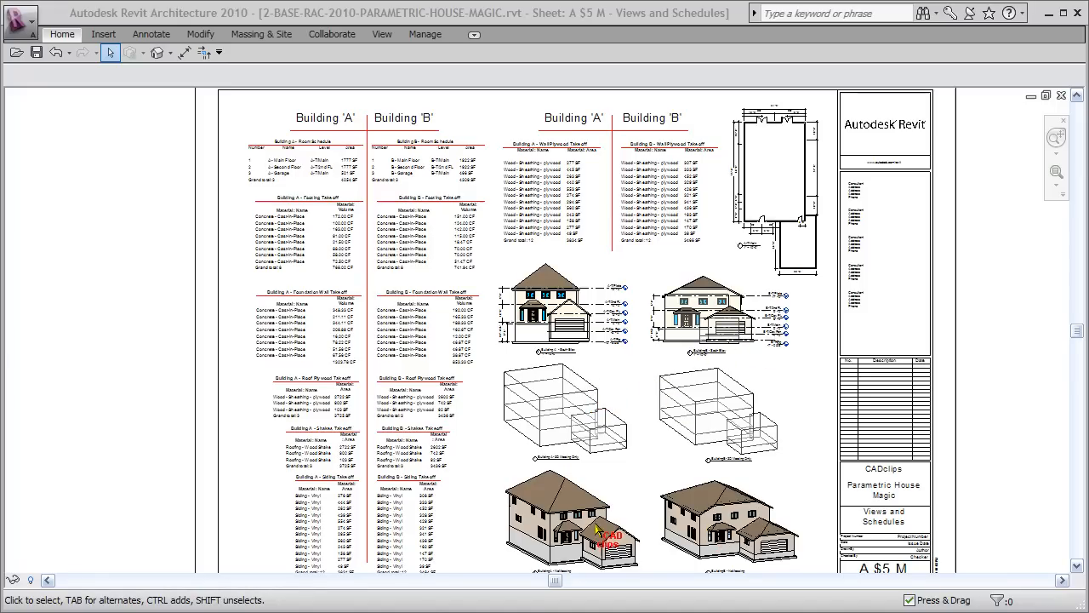
{"action": "mouse_move", "coordinate": [719, 523]}
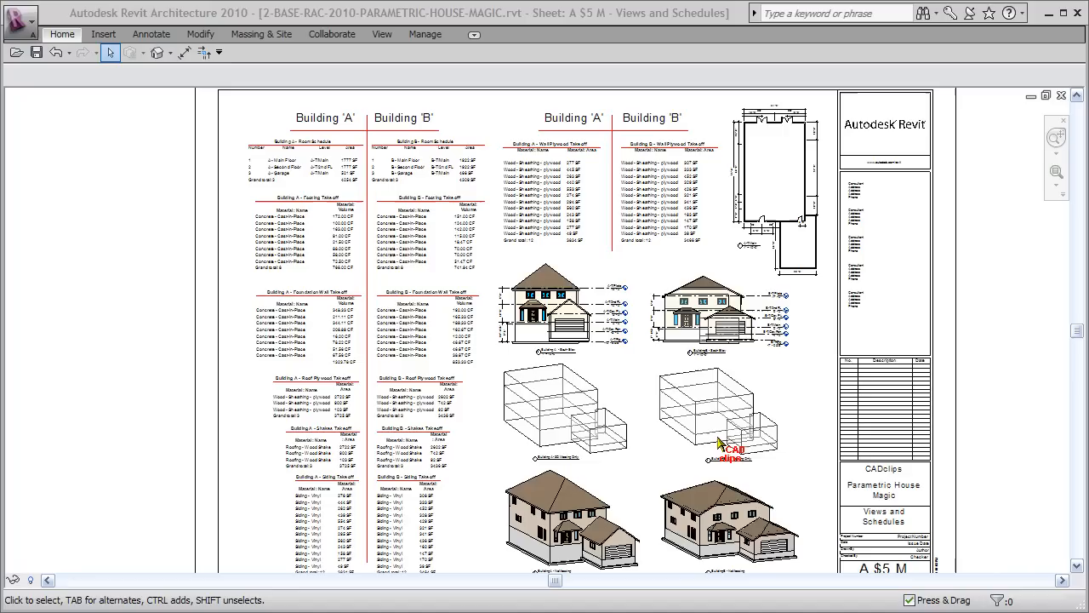
{"action": "mouse_move", "coordinate": [723, 544]}
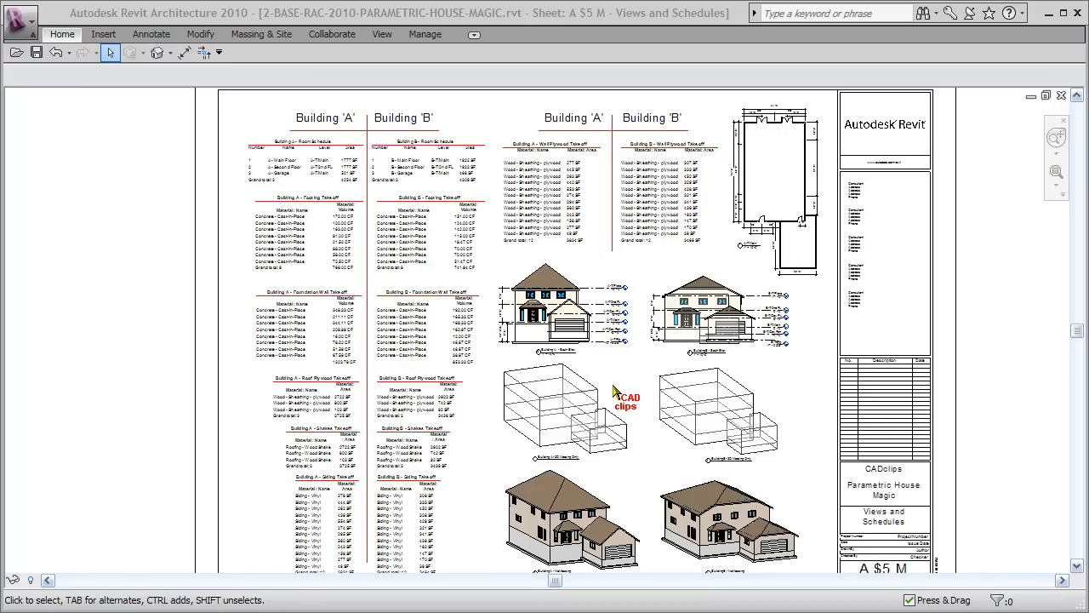
{"action": "mouse_move", "coordinate": [698, 412]}
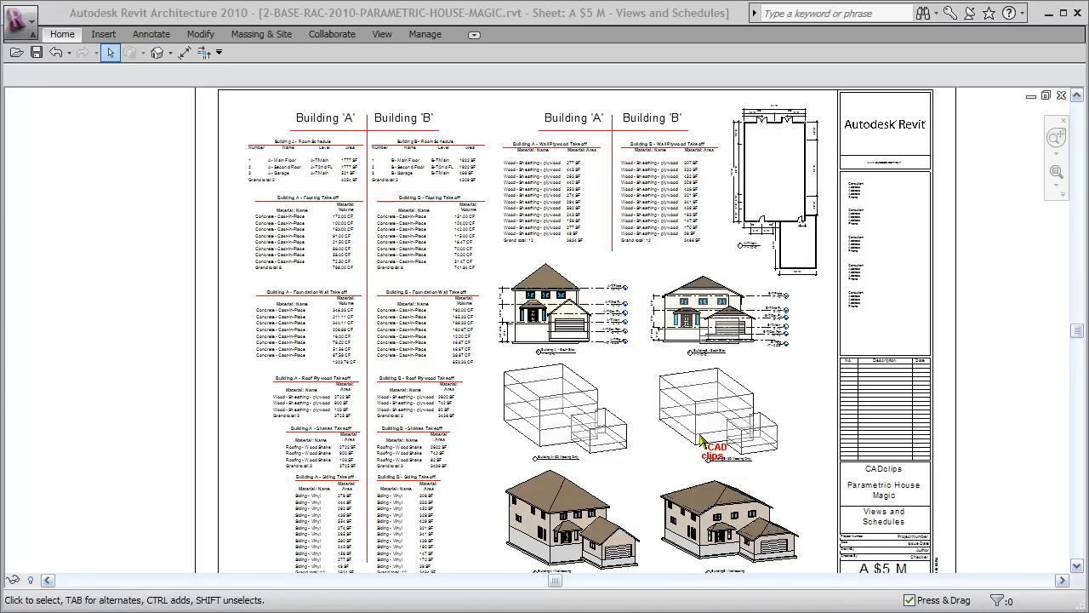
{"action": "mouse_move", "coordinate": [779, 434]}
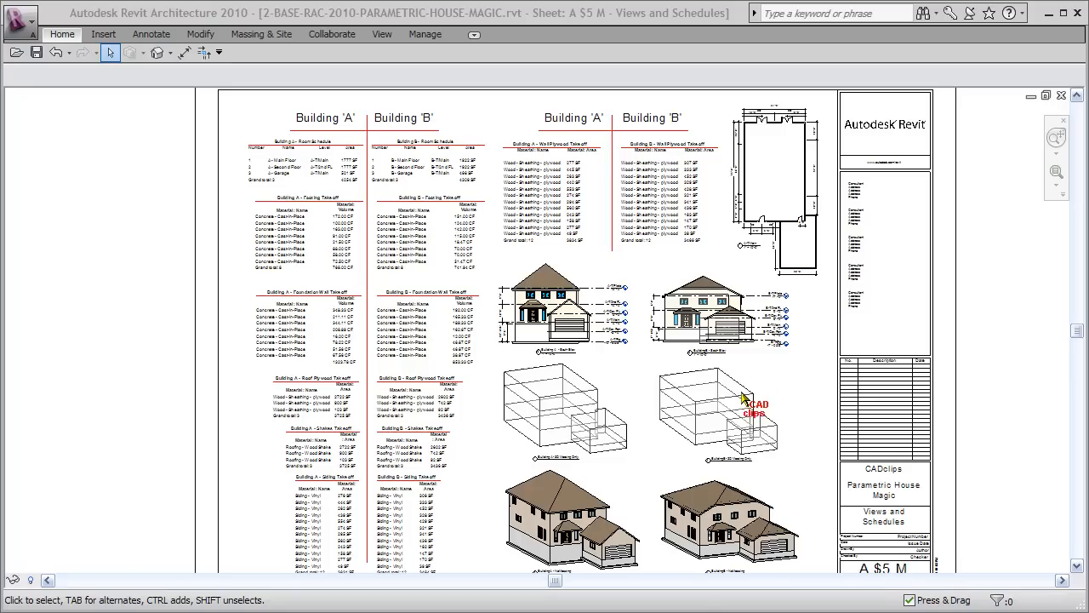
{"action": "mouse_move", "coordinate": [639, 447]}
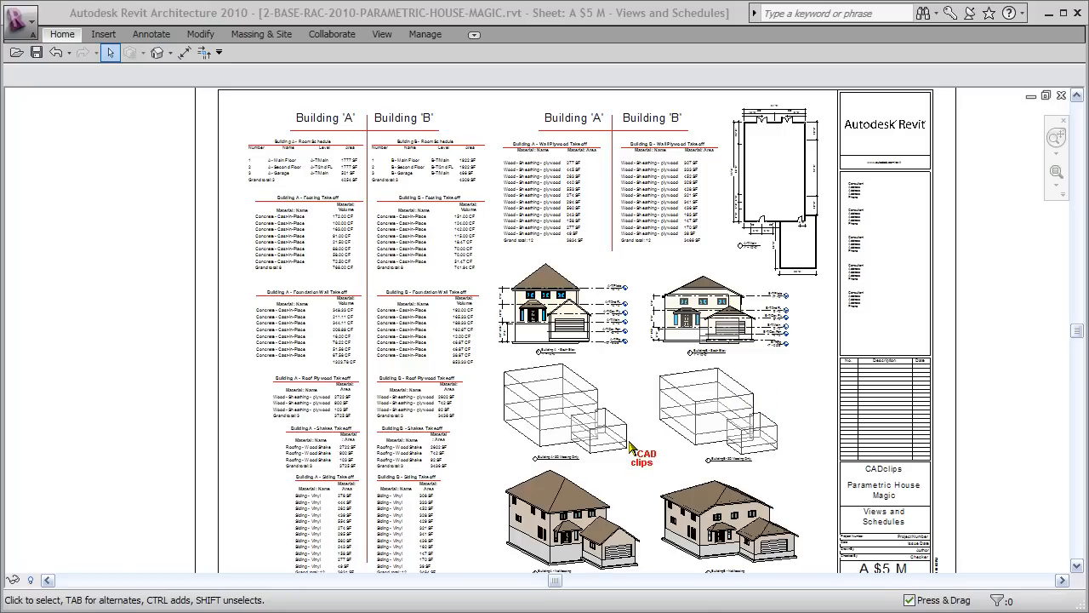
{"action": "mouse_move", "coordinate": [664, 417]}
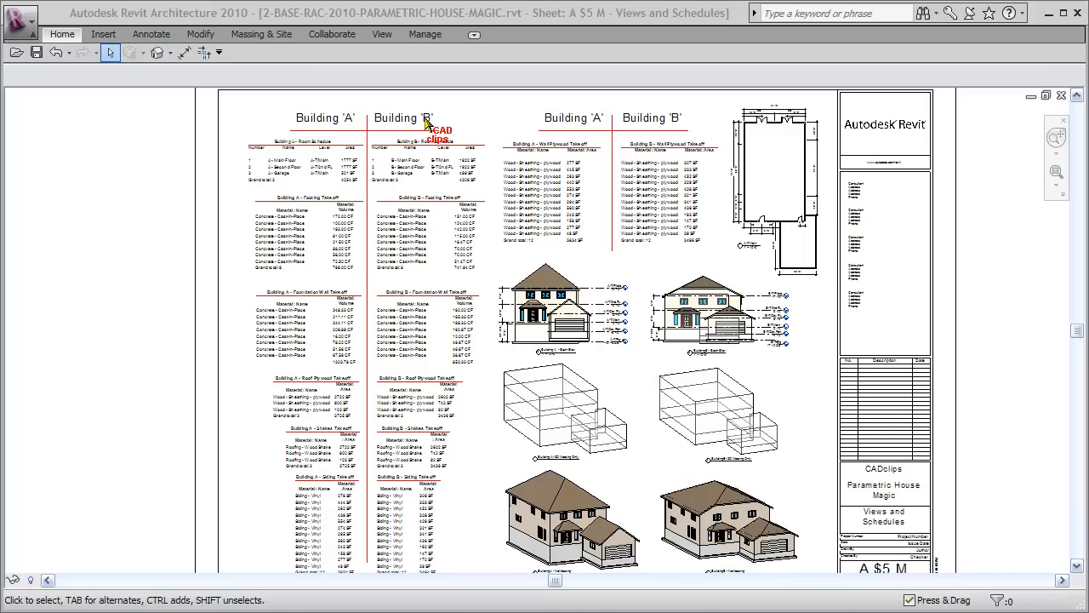
{"action": "mouse_move", "coordinate": [313, 537]}
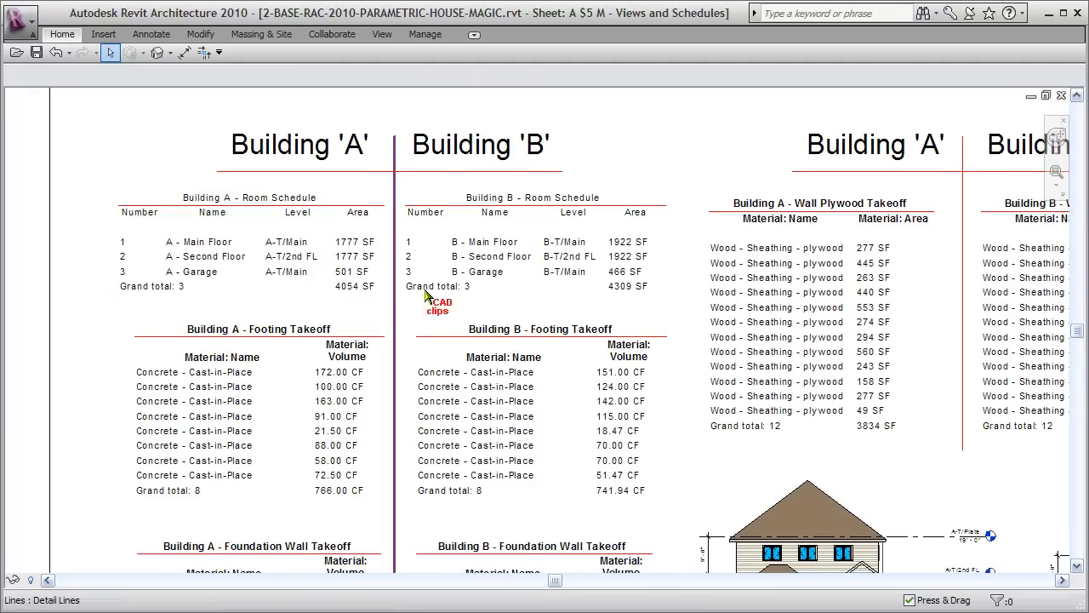
Review the Building A and B room, footing, roof and wall plywood takeoff schedules on the sheet.
{"action": "left_click", "coordinate": [251, 241]}
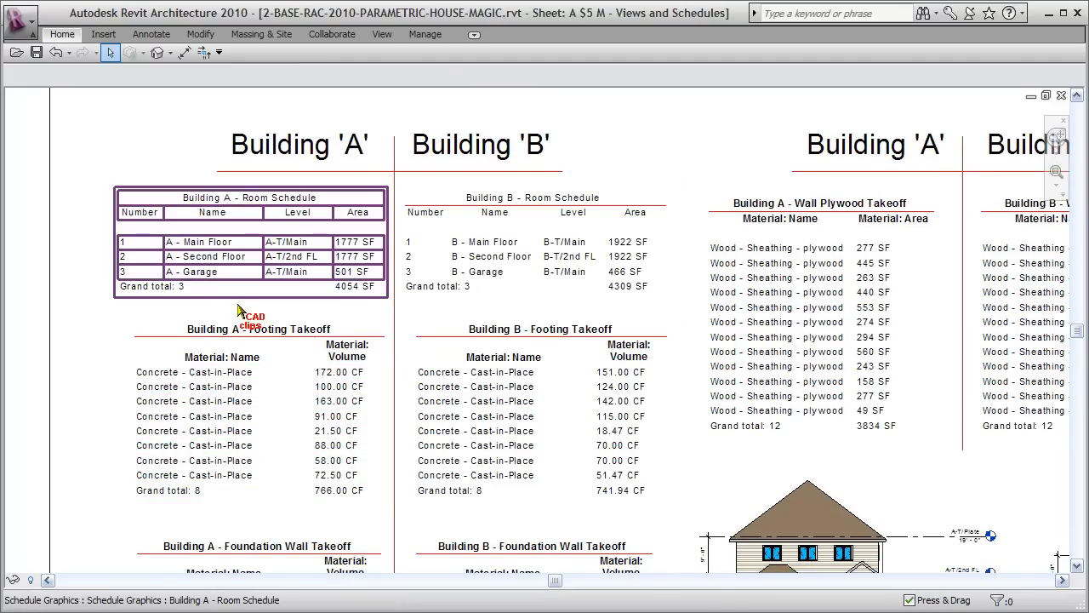
{"action": "mouse_move", "coordinate": [219, 277]}
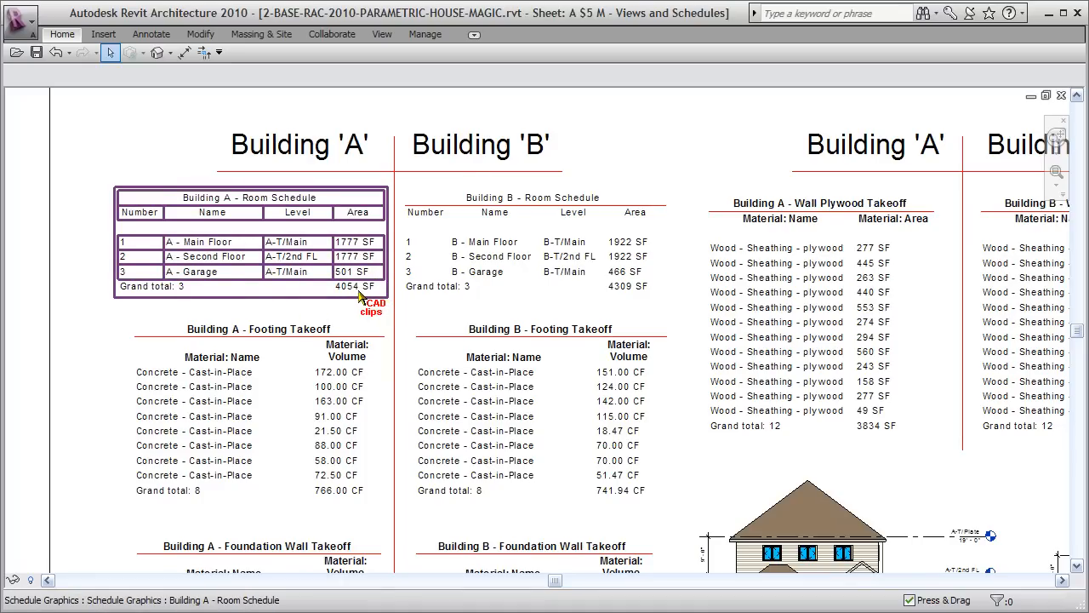
{"action": "left_click", "coordinate": [480, 144]}
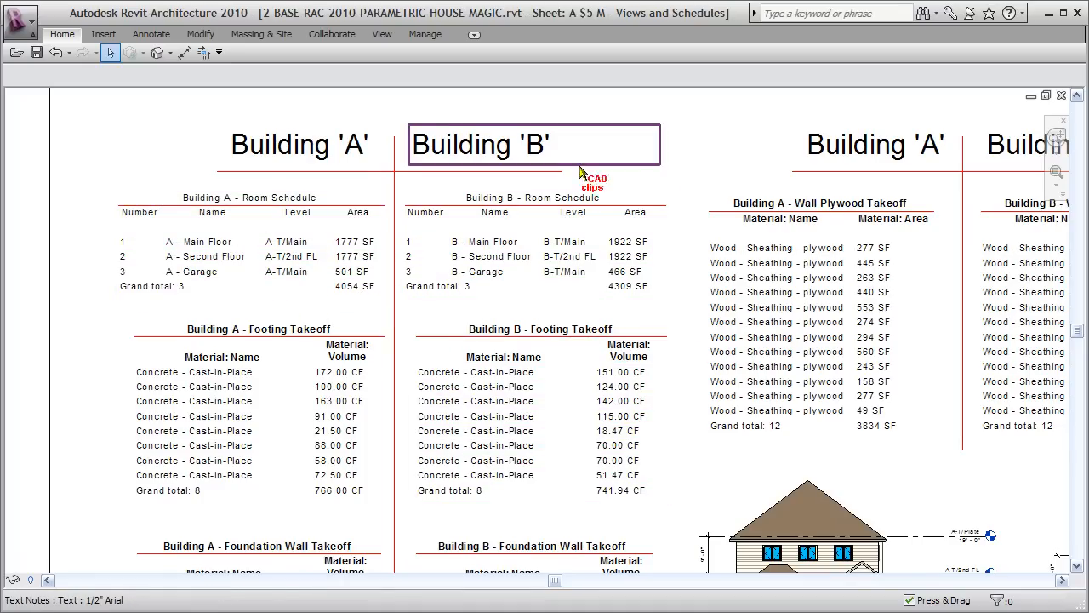
{"action": "left_click", "coordinate": [533, 241]}
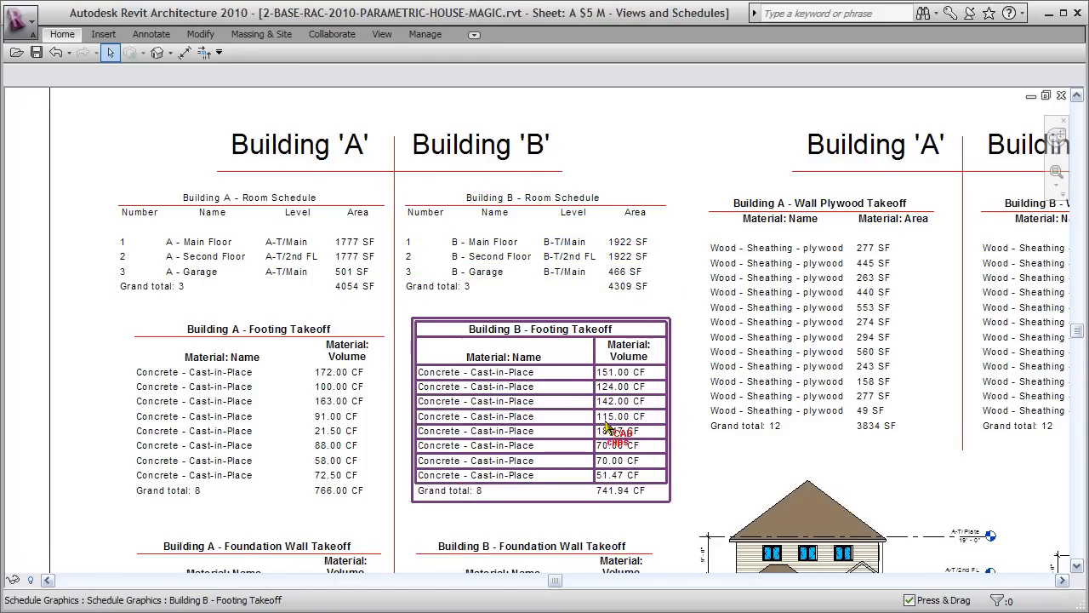
{"action": "scroll", "scroll_direction": "down", "scroll_amount": 3}
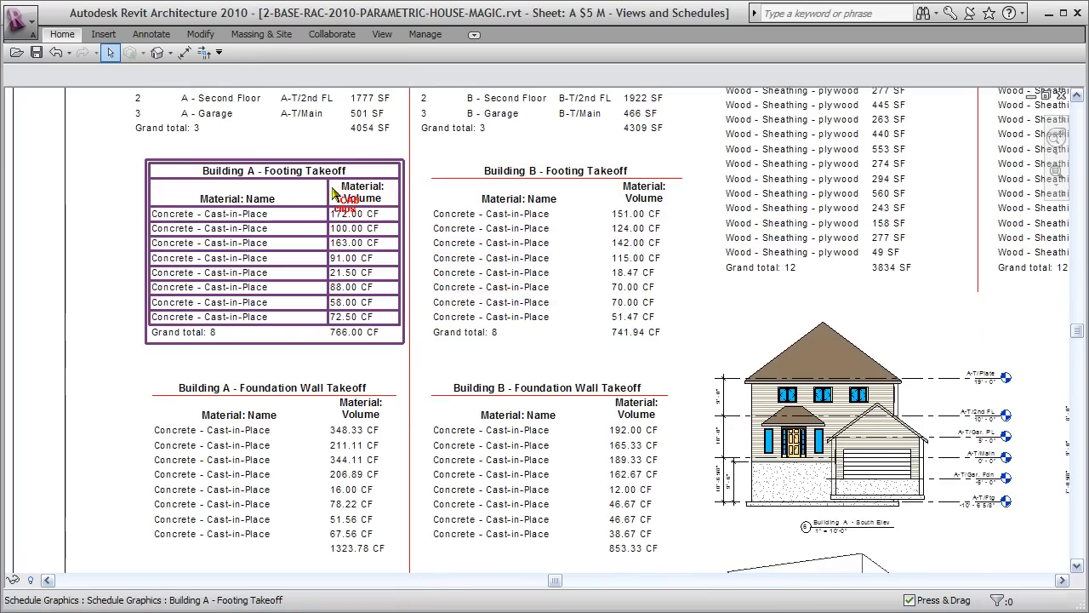
{"action": "left_click", "coordinate": [556, 170]}
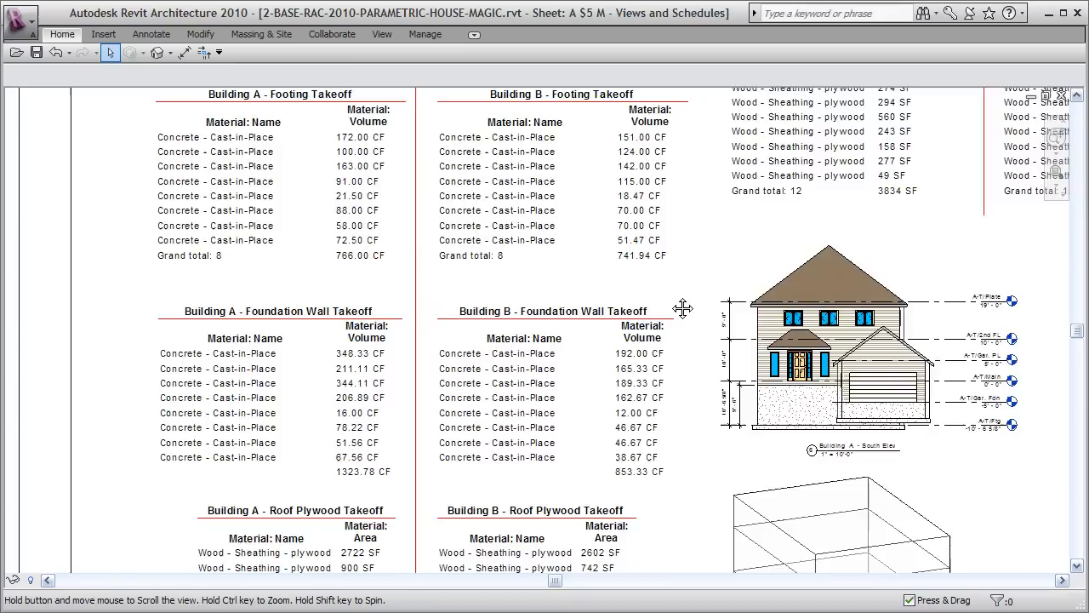
{"action": "scroll", "scroll_direction": "down", "scroll_amount": 3}
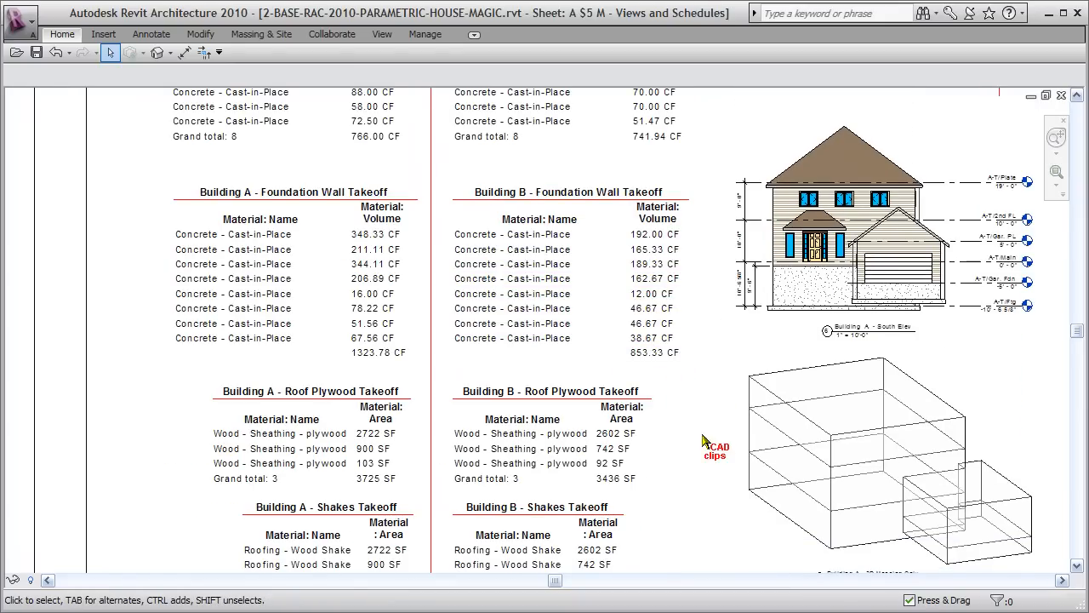
{"action": "mouse_move", "coordinate": [693, 482]}
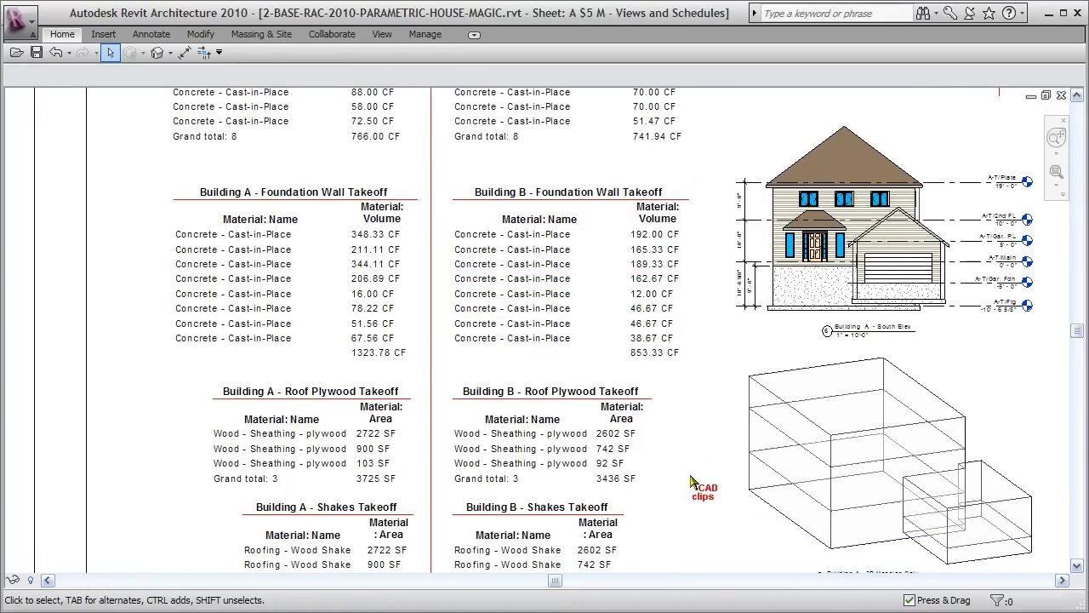
{"action": "scroll", "scroll_direction": "down", "scroll_amount": 3}
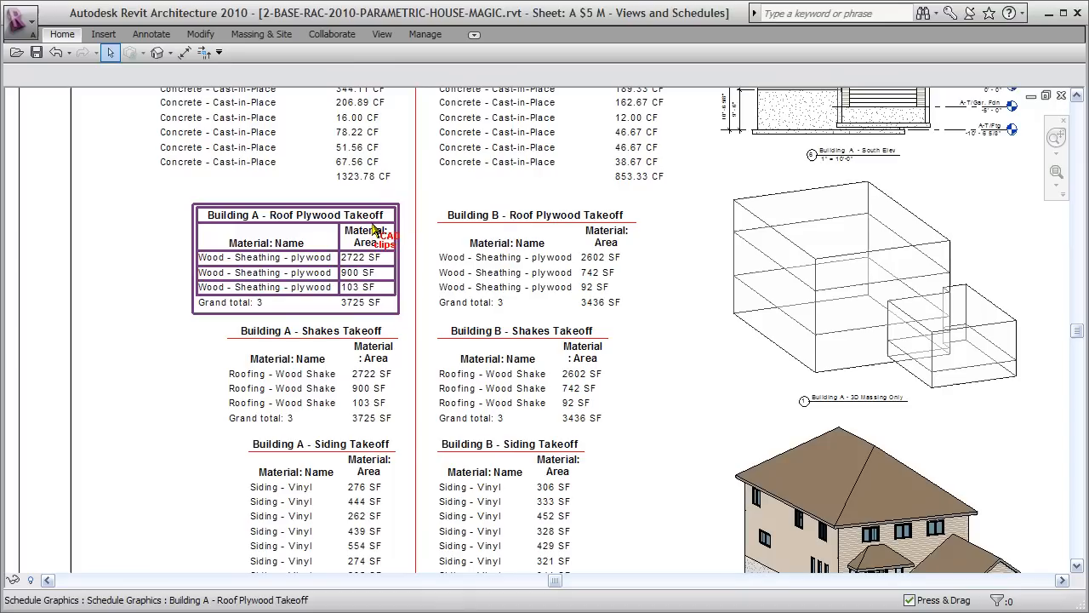
{"action": "left_click", "coordinate": [310, 330]}
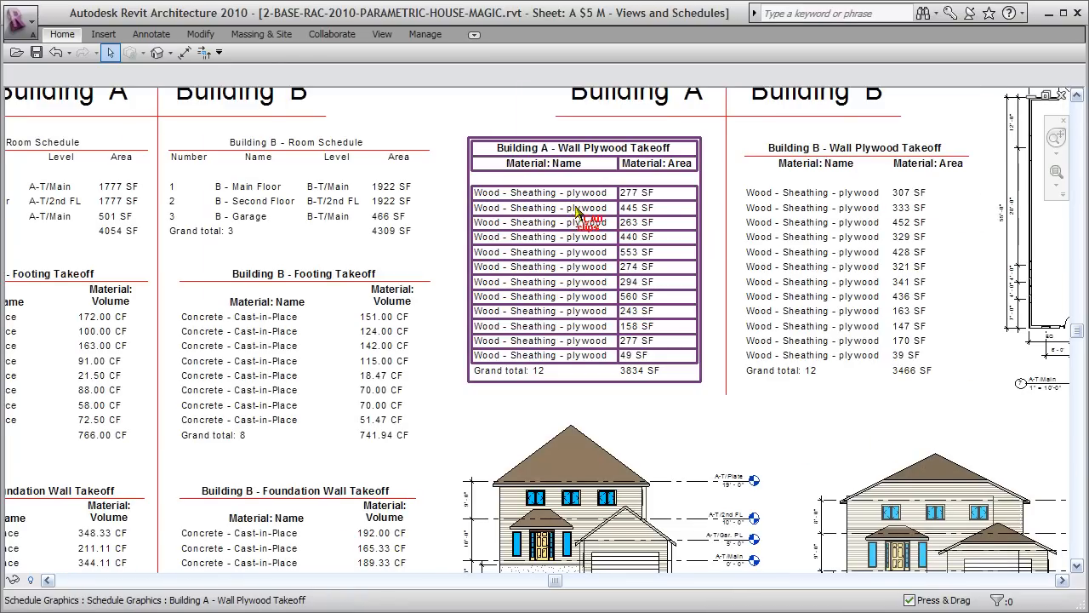
{"action": "left_click", "coordinate": [813, 192]}
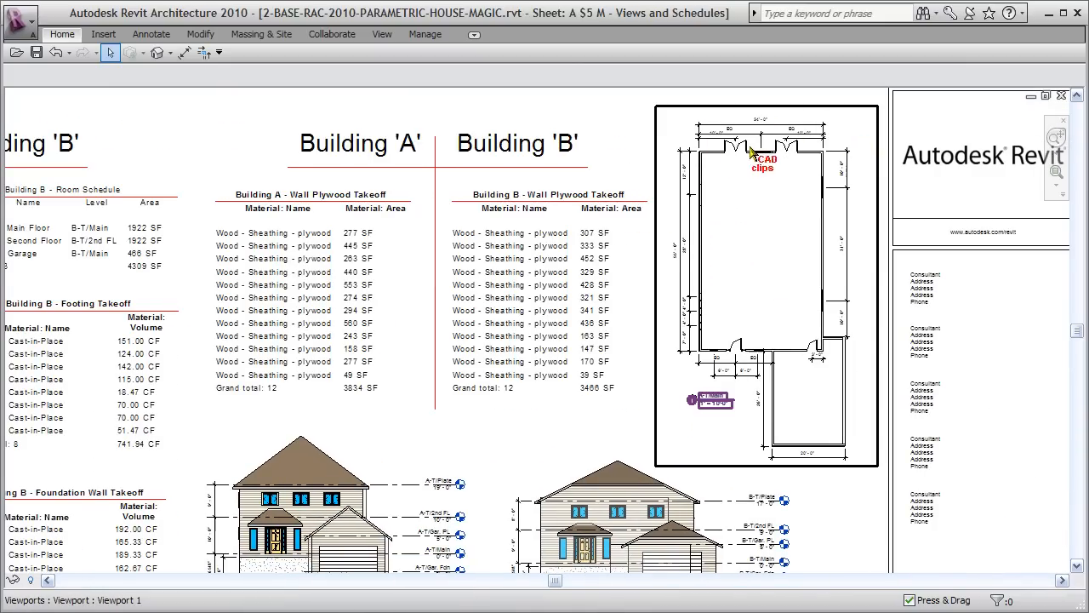
{"action": "mouse_move", "coordinate": [836, 157]}
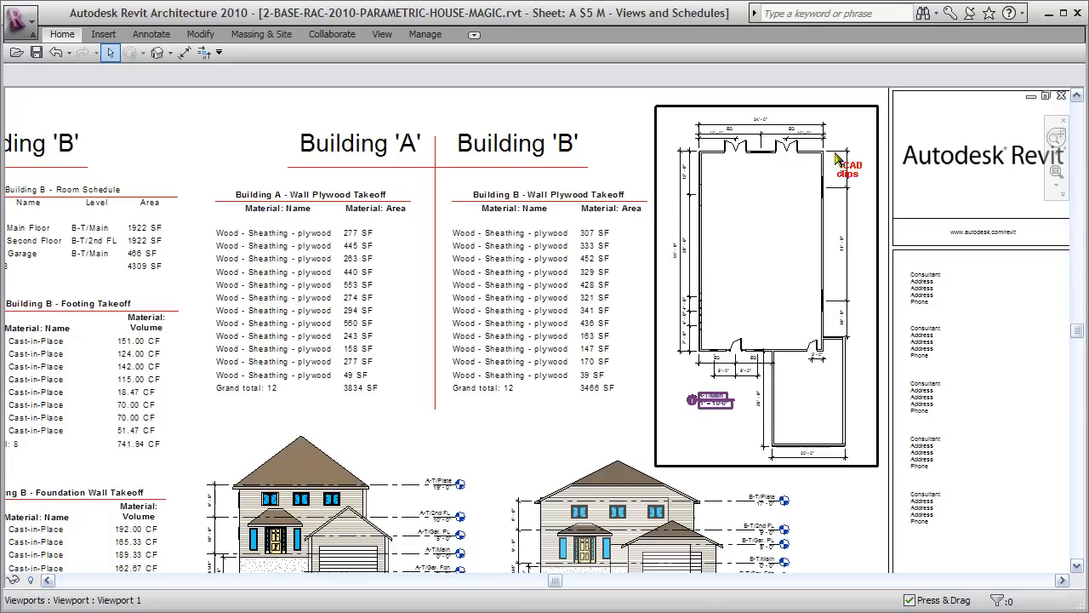
{"action": "mouse_move", "coordinate": [711, 186]}
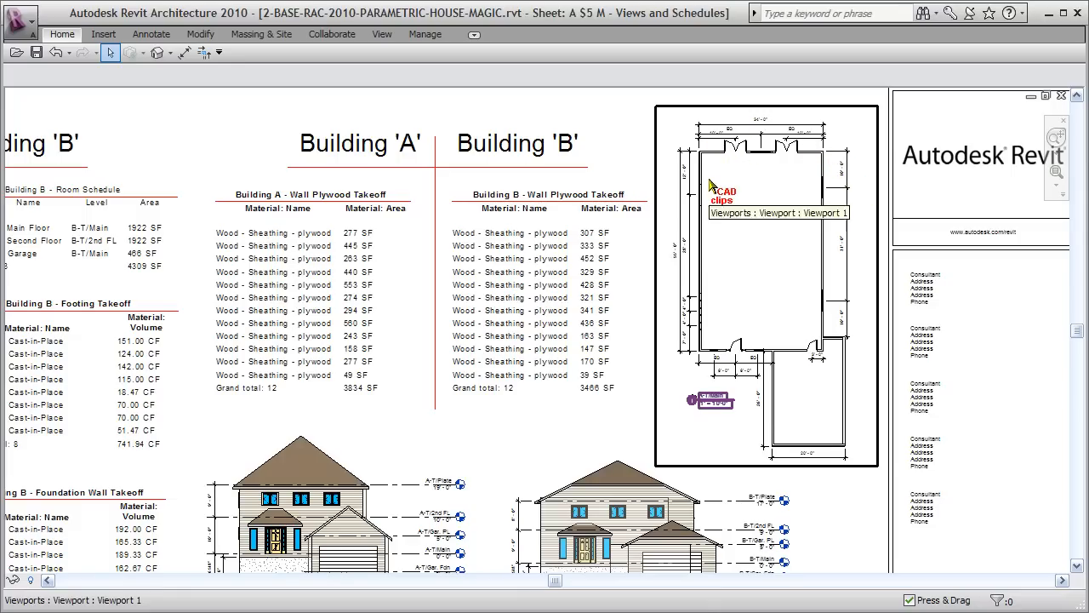
{"action": "mouse_move", "coordinate": [696, 351]}
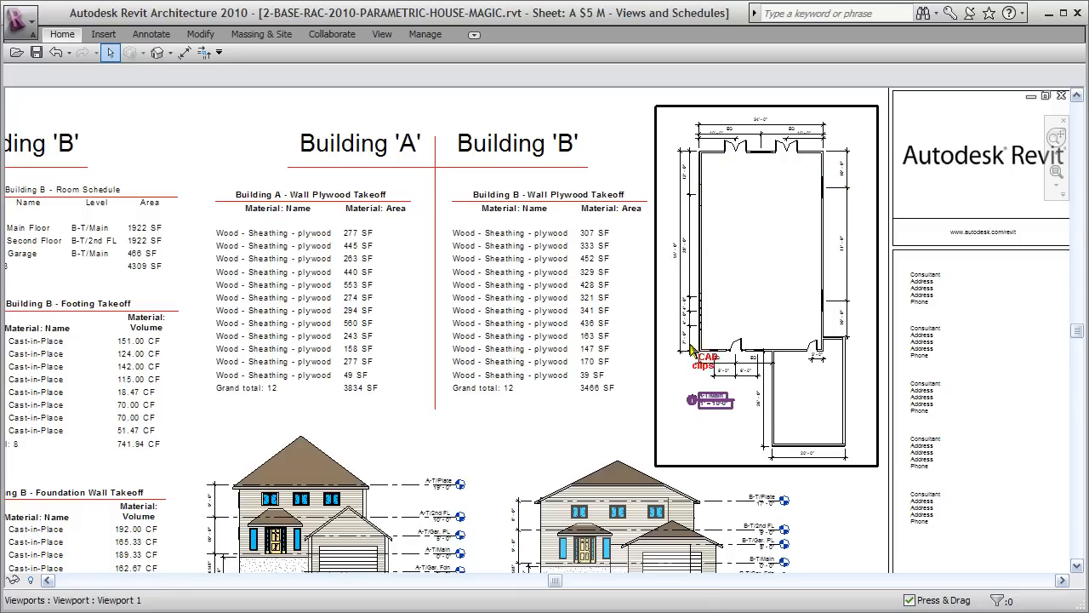
{"action": "mouse_move", "coordinate": [719, 213]}
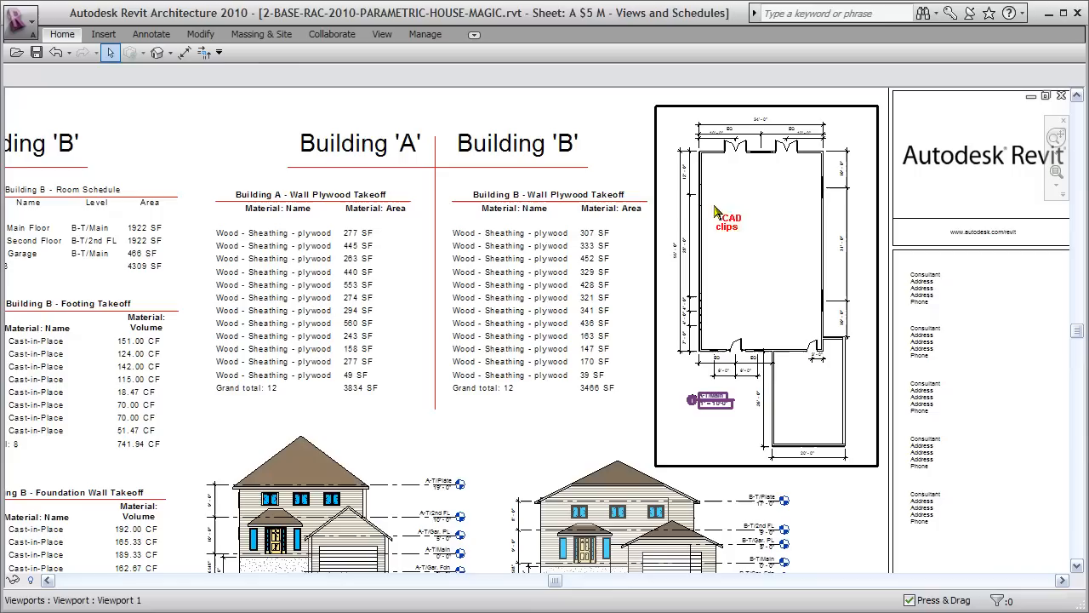
{"action": "mouse_move", "coordinate": [745, 327]}
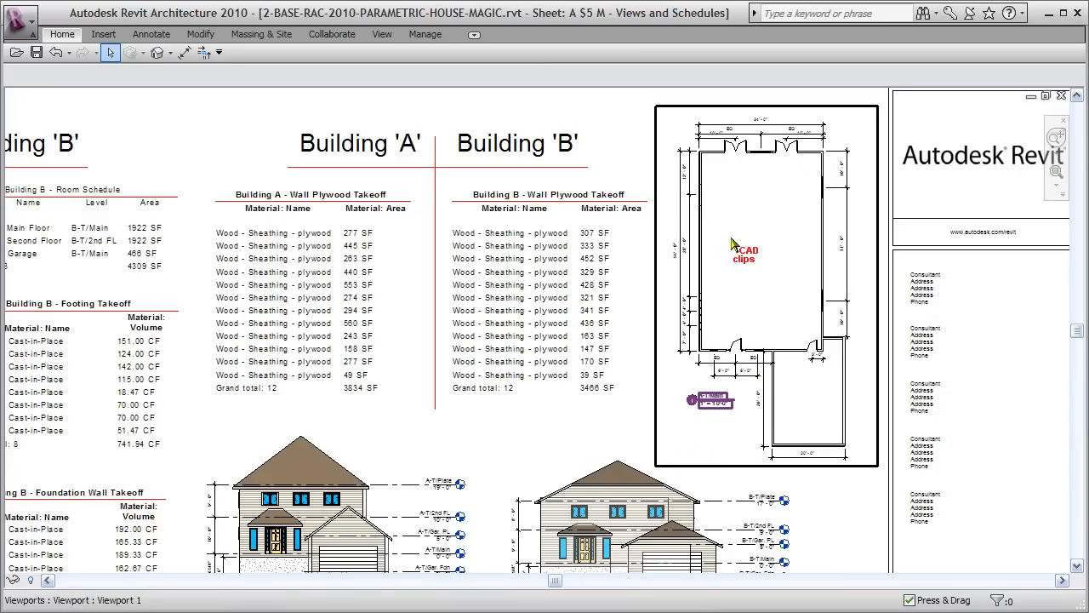
{"action": "scroll", "scroll_direction": "down", "scroll_amount": 3}
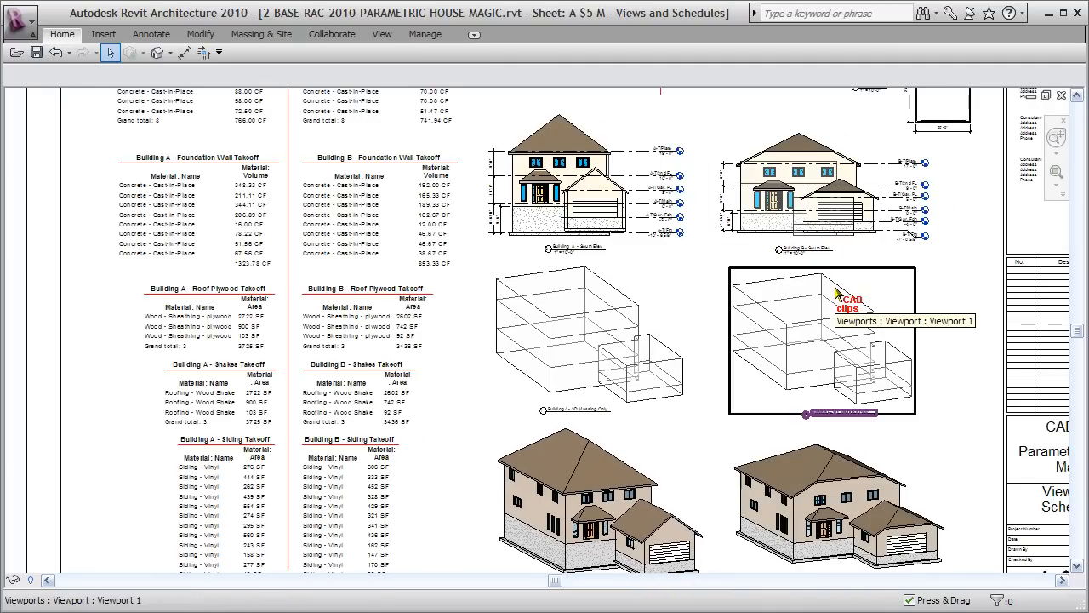
{"action": "mouse_move", "coordinate": [829, 294]}
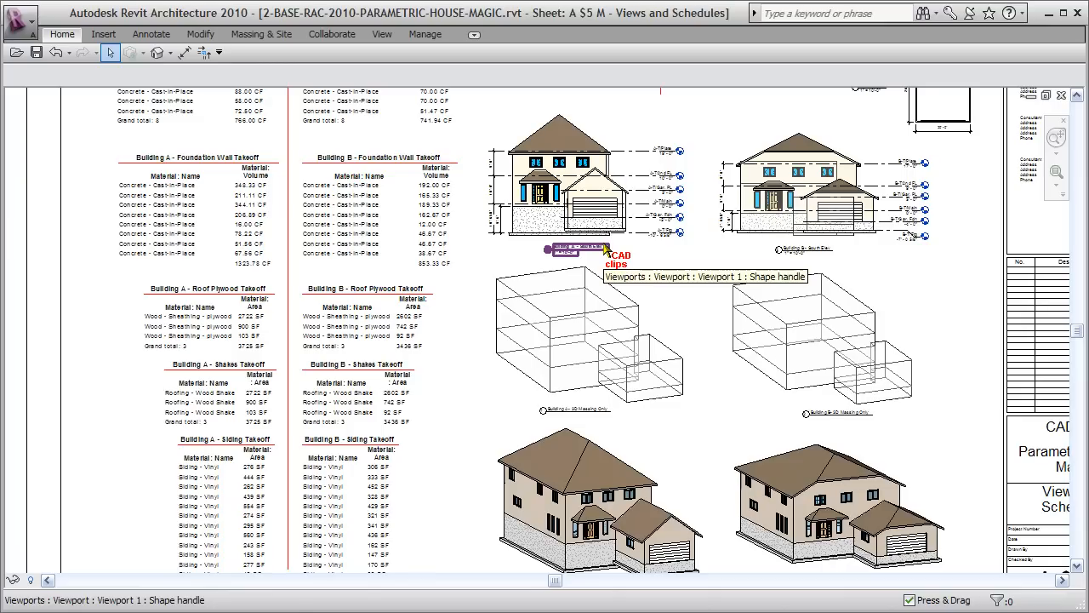
{"action": "mouse_move", "coordinate": [608, 260]}
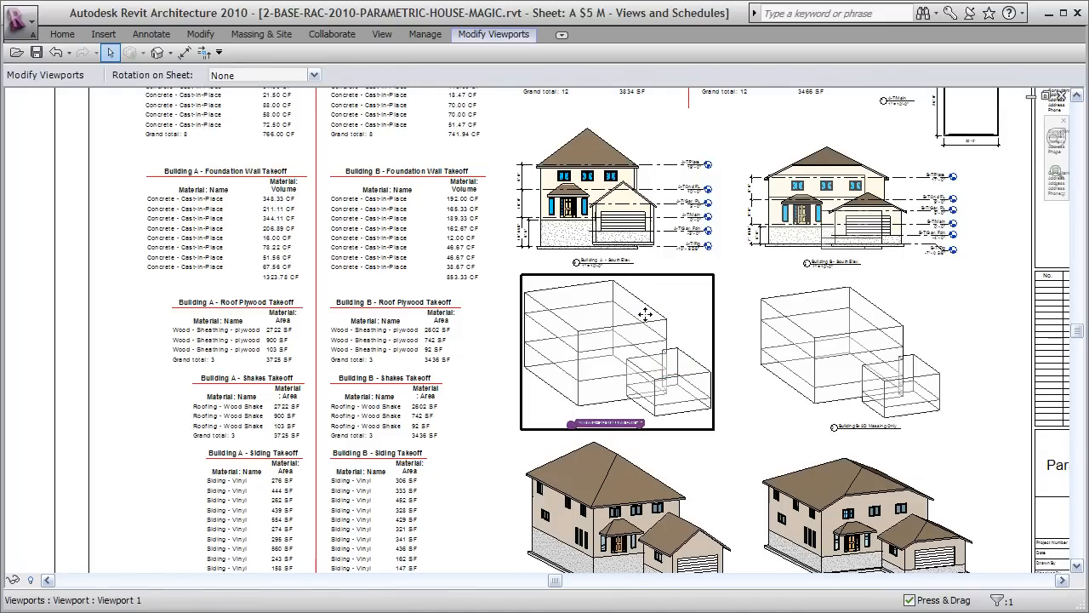
Activate the Building A 3D massing viewport and select its house mass.
{"action": "right_click", "coordinate": [645, 315]}
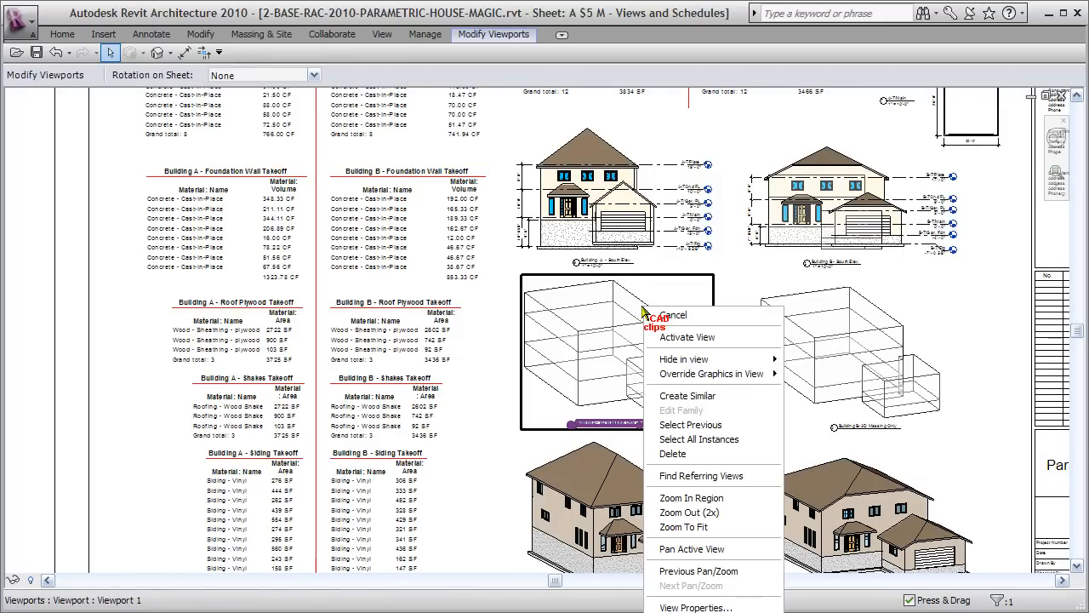
{"action": "left_click", "coordinate": [687, 337]}
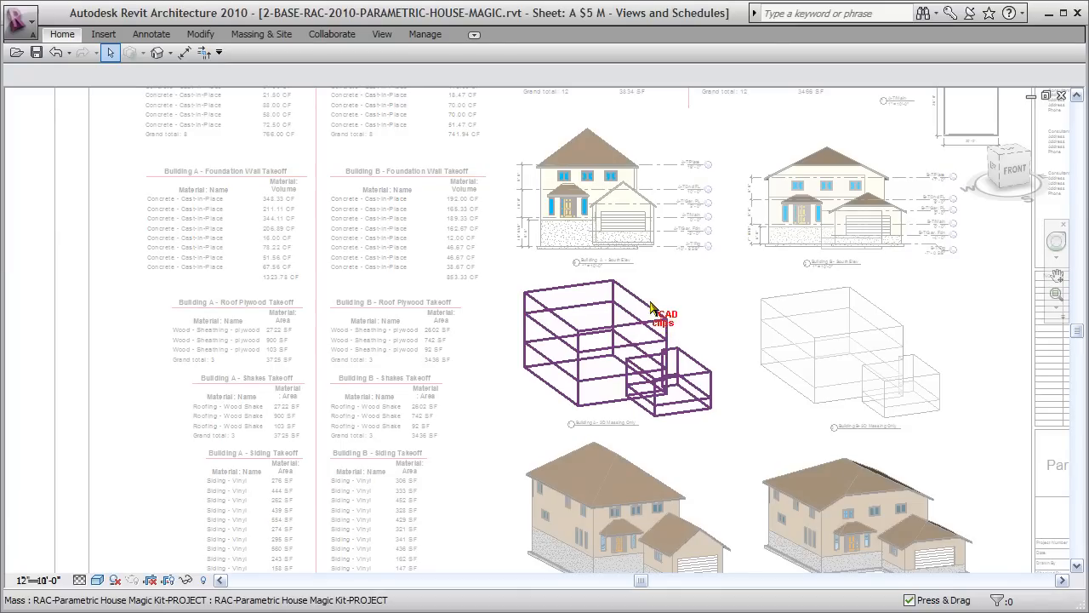
{"action": "left_click", "coordinate": [596, 340]}
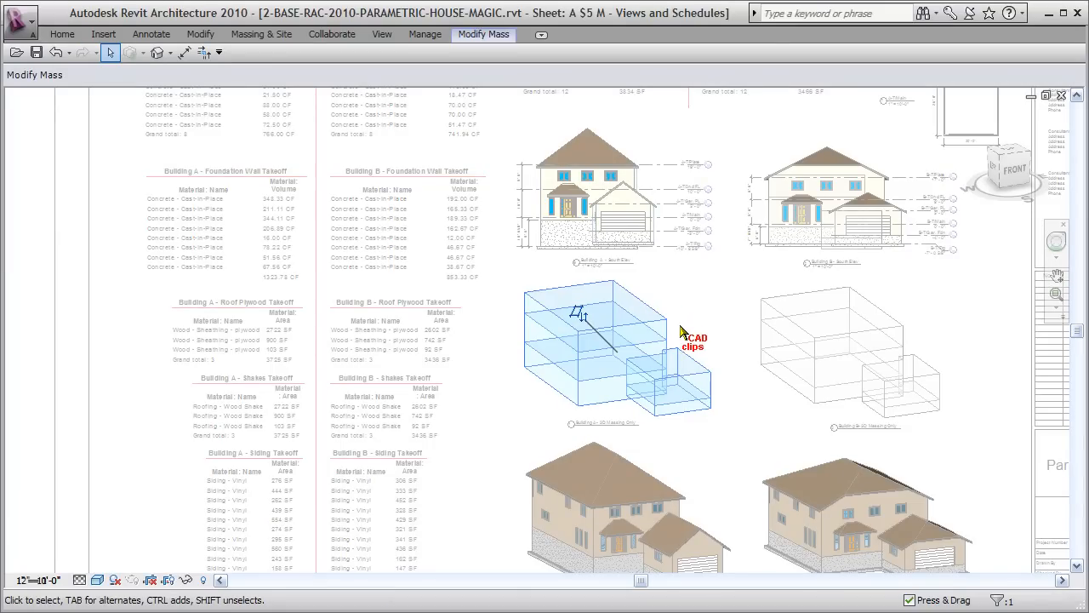
{"action": "mouse_move", "coordinate": [439, 68]}
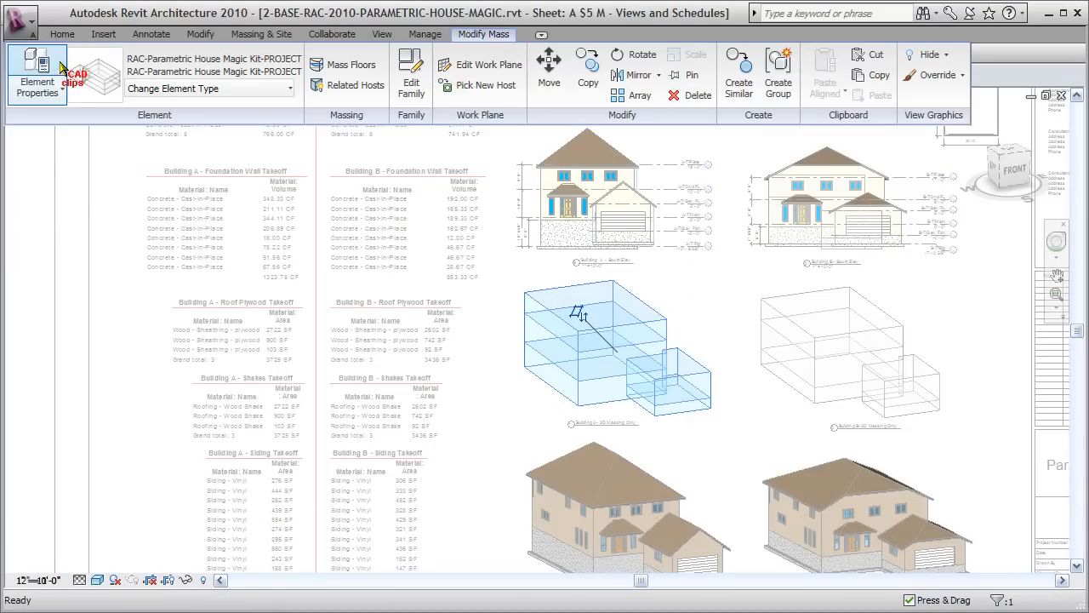
Set the mass to HS WIDTH 41', HS DEPTH 46' 4 1/2", GAR WIDTH 24', GAR-DEPTH 22'.
{"action": "left_click", "coordinate": [37, 75]}
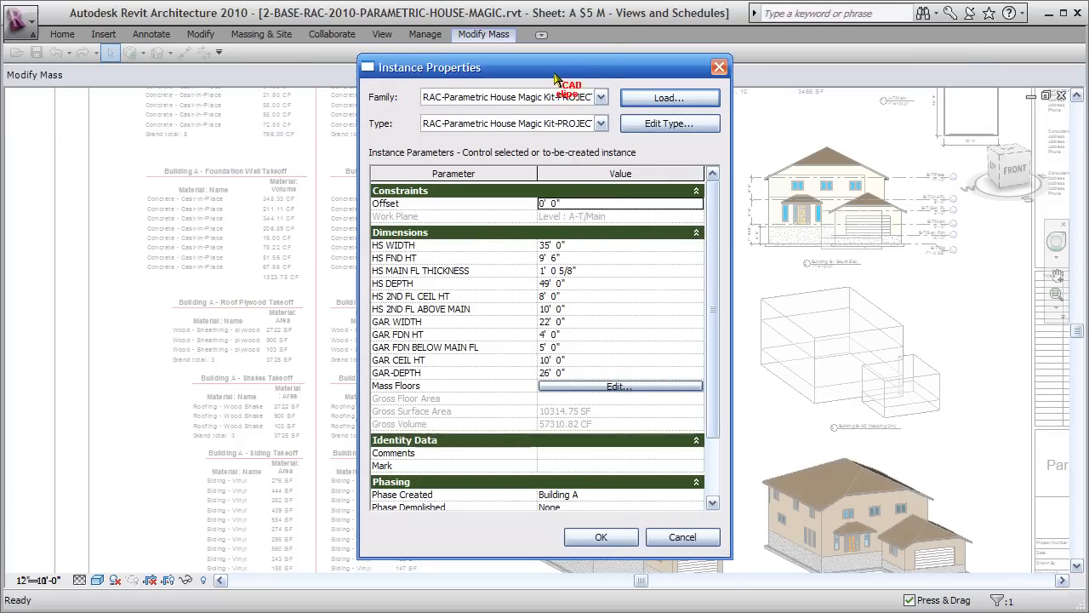
{"action": "left_click_drag", "start_coordinate": [553, 67], "coordinate": [271, 67]}
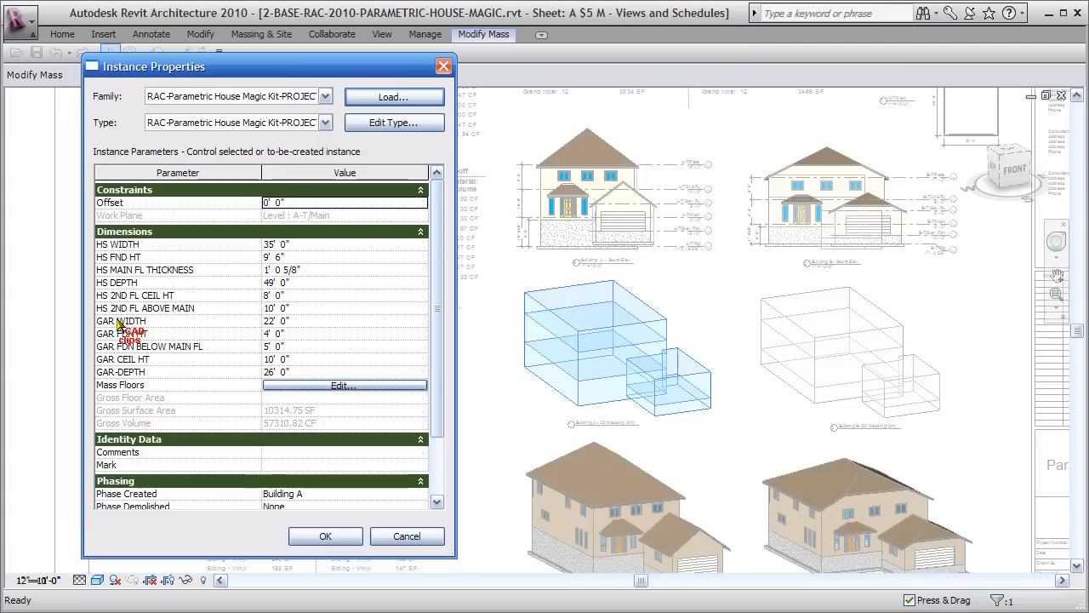
{"action": "mouse_move", "coordinate": [315, 241]}
{"action": "type", "text": "4"}
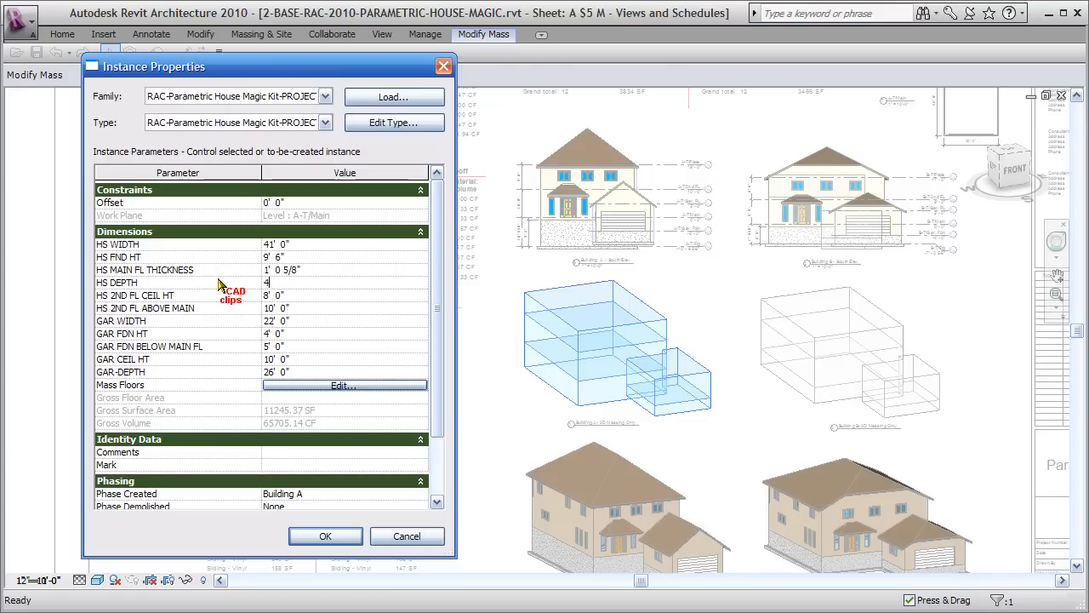
{"action": "type", "text": "6' 4 1/2\""}
{"action": "left_click", "coordinate": [344, 321]}
{"action": "type", "text": "24"}
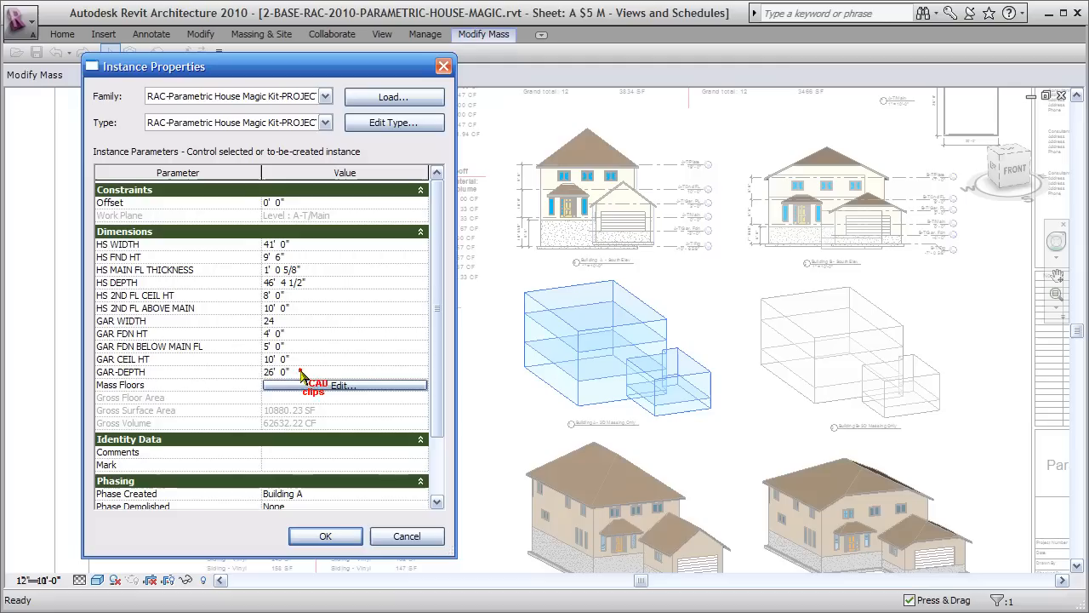
{"action": "left_click", "coordinate": [290, 371]}
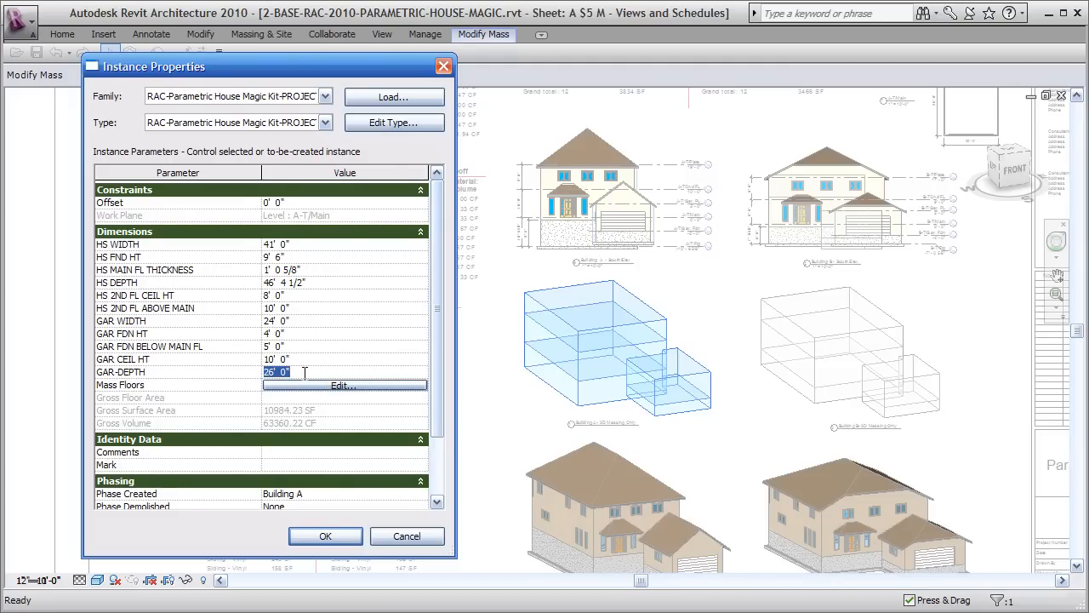
{"action": "type", "text": "22"}
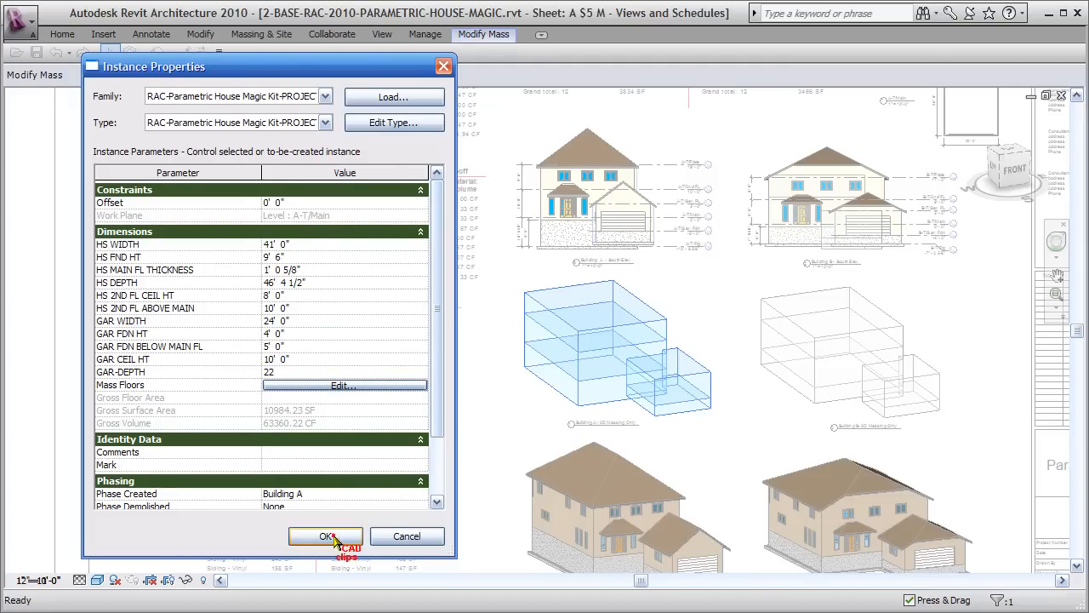
{"action": "left_click", "coordinate": [326, 535]}
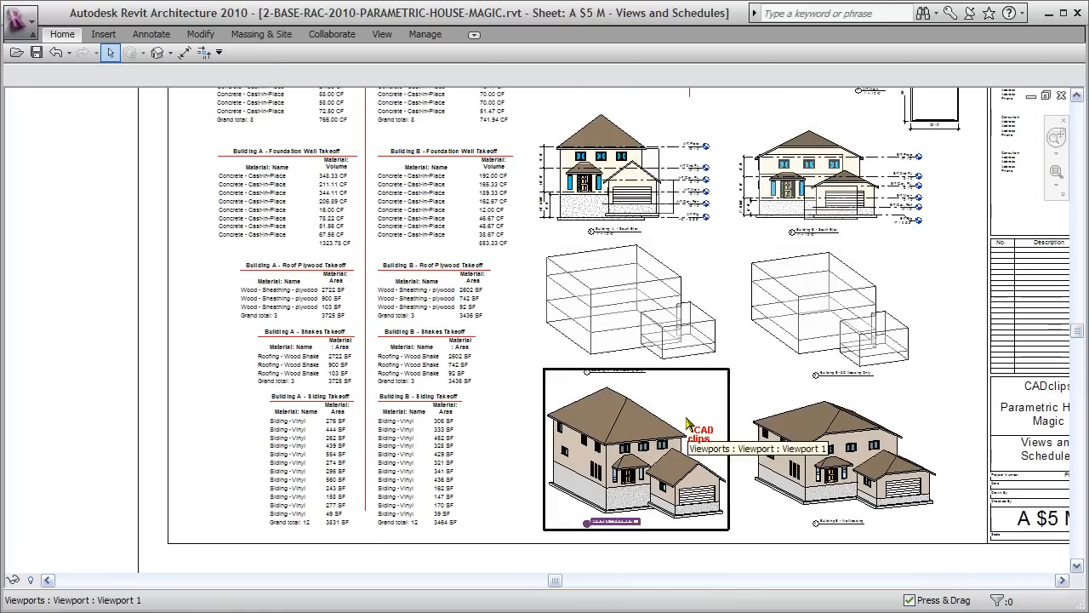
Bring up the context menu for the Building A 3D house viewport.
{"action": "right_click", "coordinate": [688, 423]}
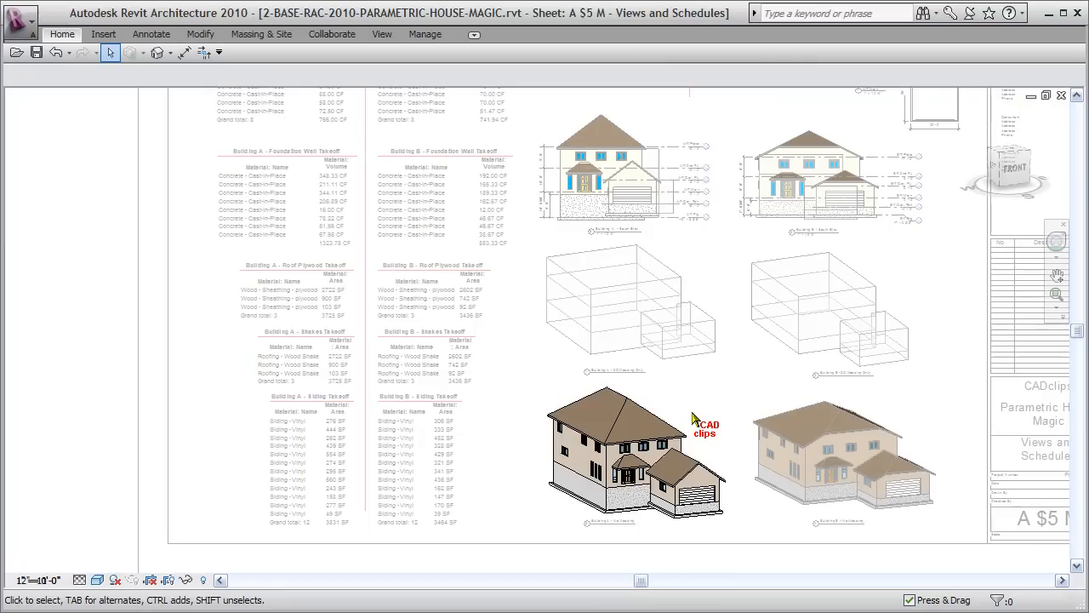
{"action": "mouse_move", "coordinate": [451, 145]}
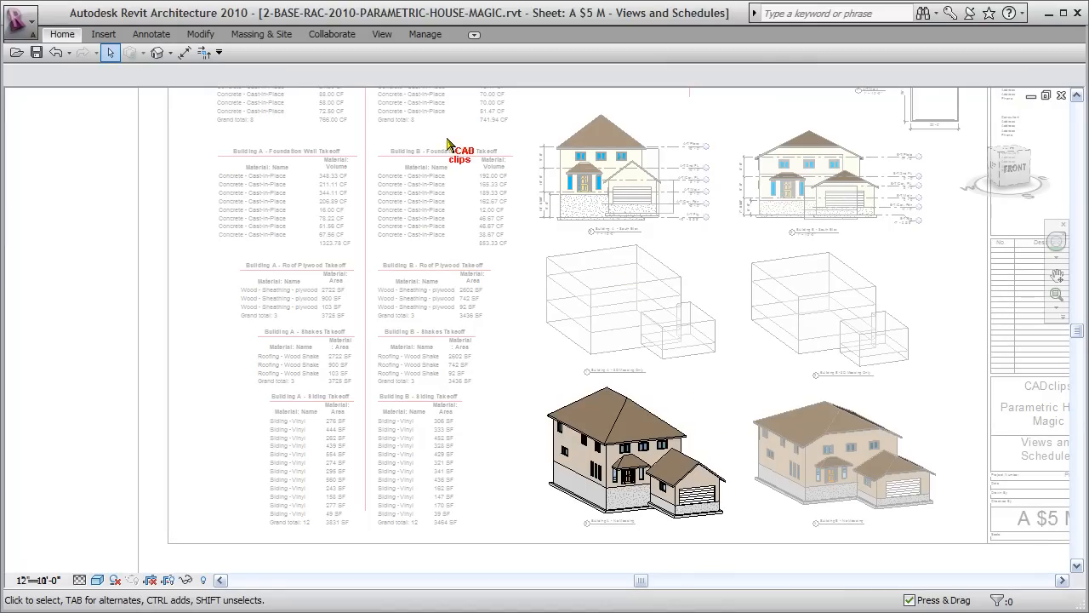
{"action": "mouse_move", "coordinate": [261, 34]}
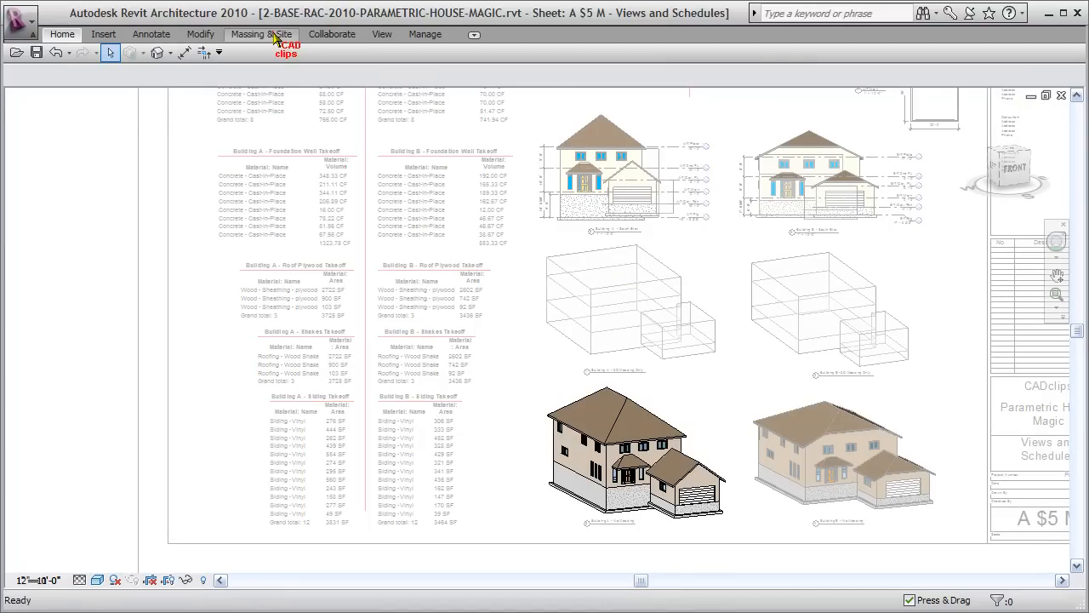
Turn on Show Mass from the Massing & Site tools in the activated house view.
{"action": "left_click", "coordinate": [261, 34]}
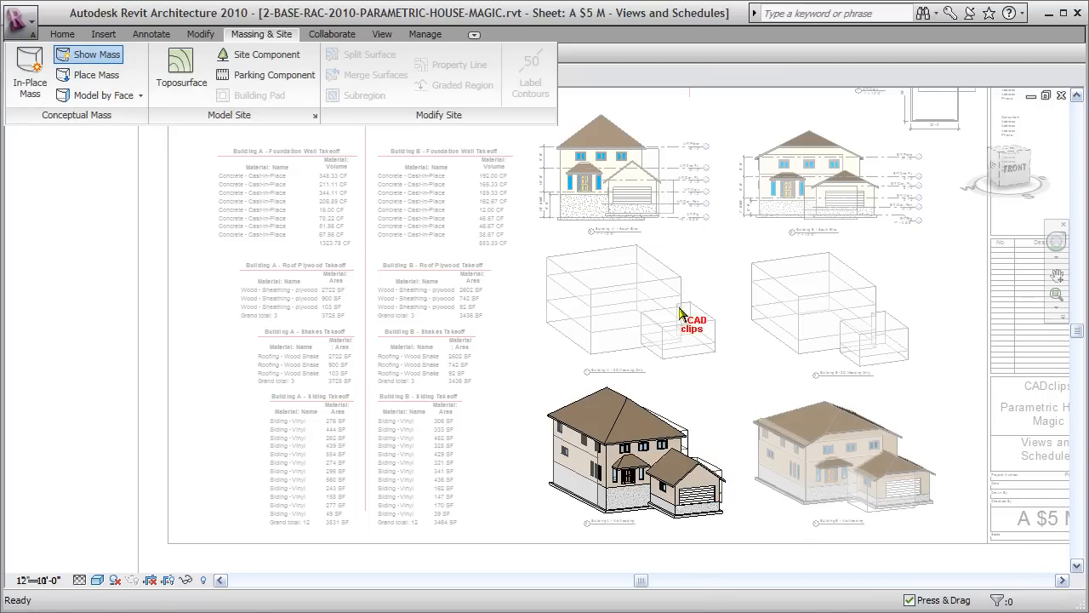
{"action": "mouse_move", "coordinate": [643, 376]}
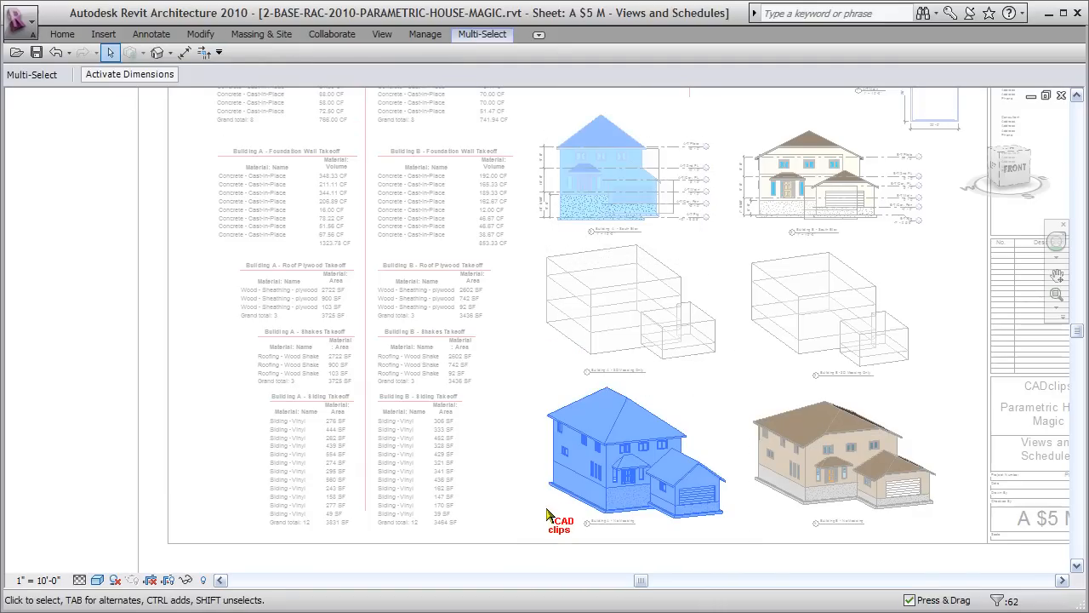
{"action": "mouse_move", "coordinate": [995, 587]}
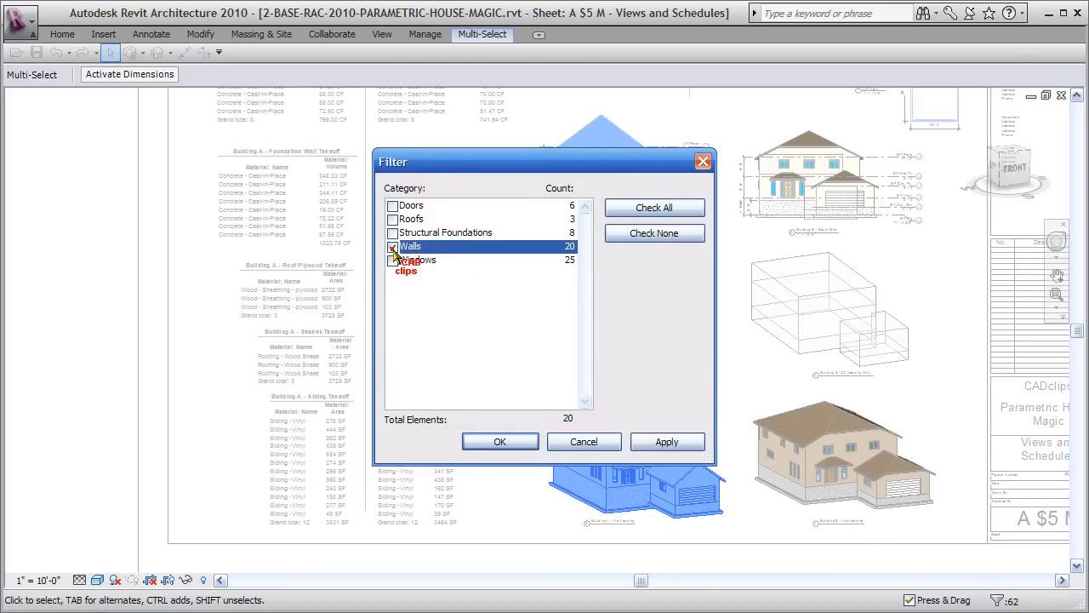
Filter the selection to walls, update them to the mass faces, and deactivate the house view.
{"action": "left_click", "coordinate": [500, 441]}
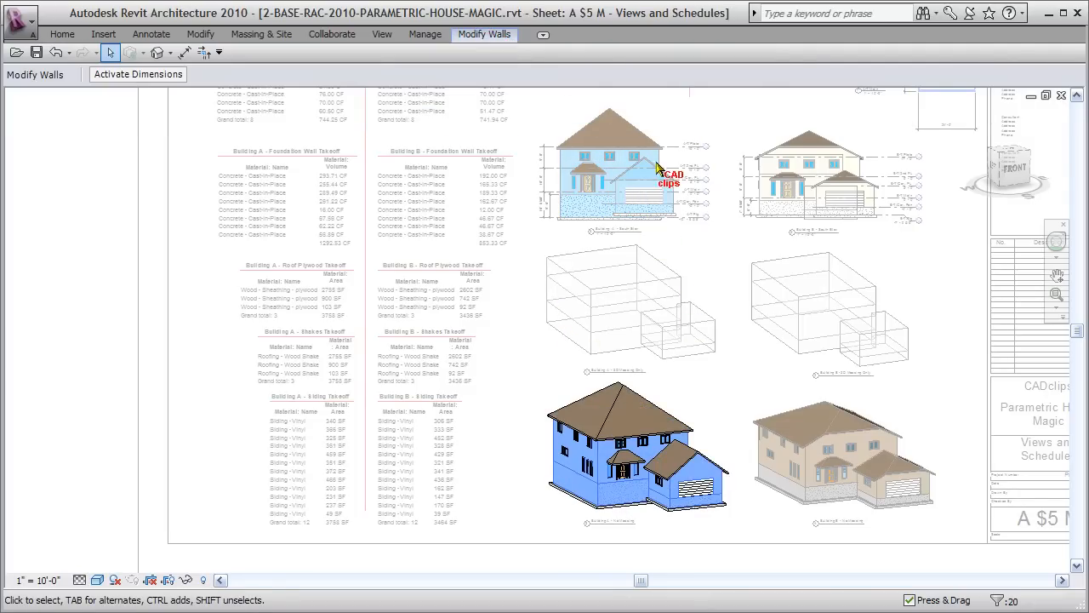
{"action": "mouse_move", "coordinate": [596, 203]}
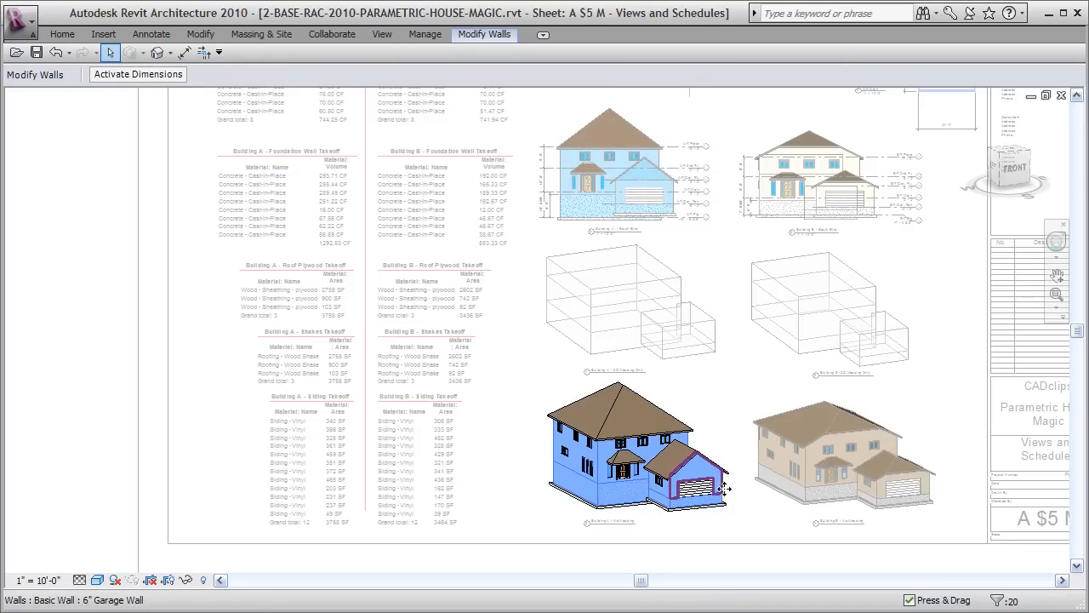
{"action": "right_click", "coordinate": [724, 488]}
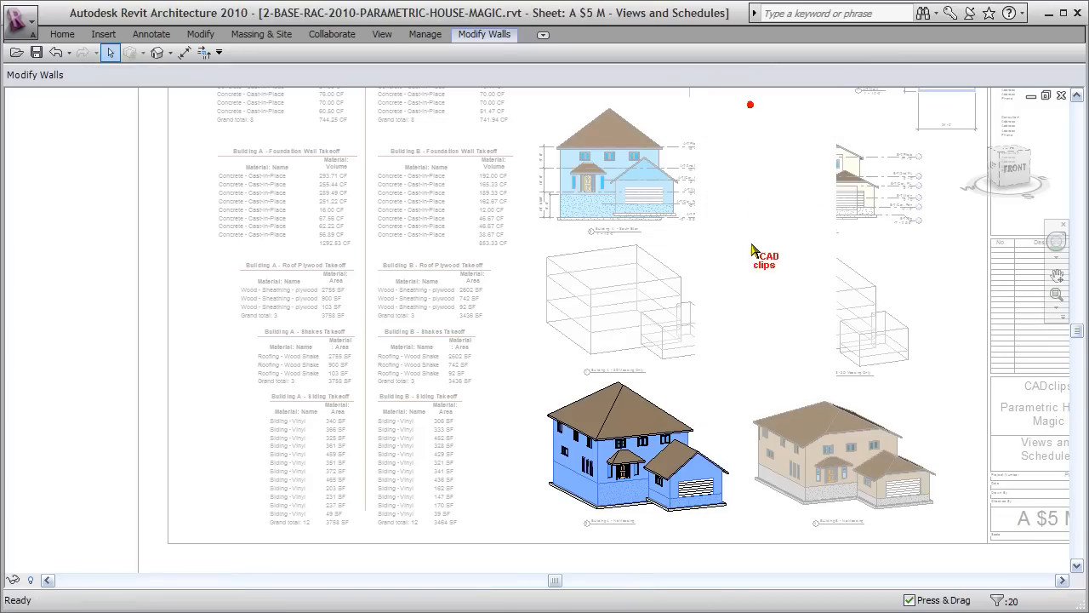
{"action": "left_click", "coordinate": [630, 306]}
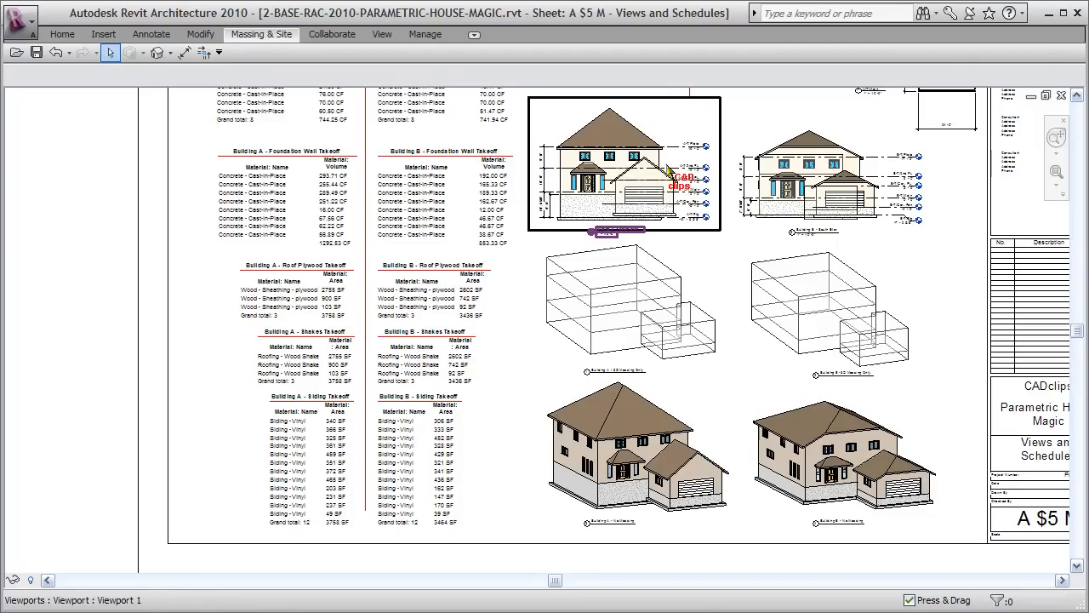
{"action": "left_click", "coordinate": [417, 459]}
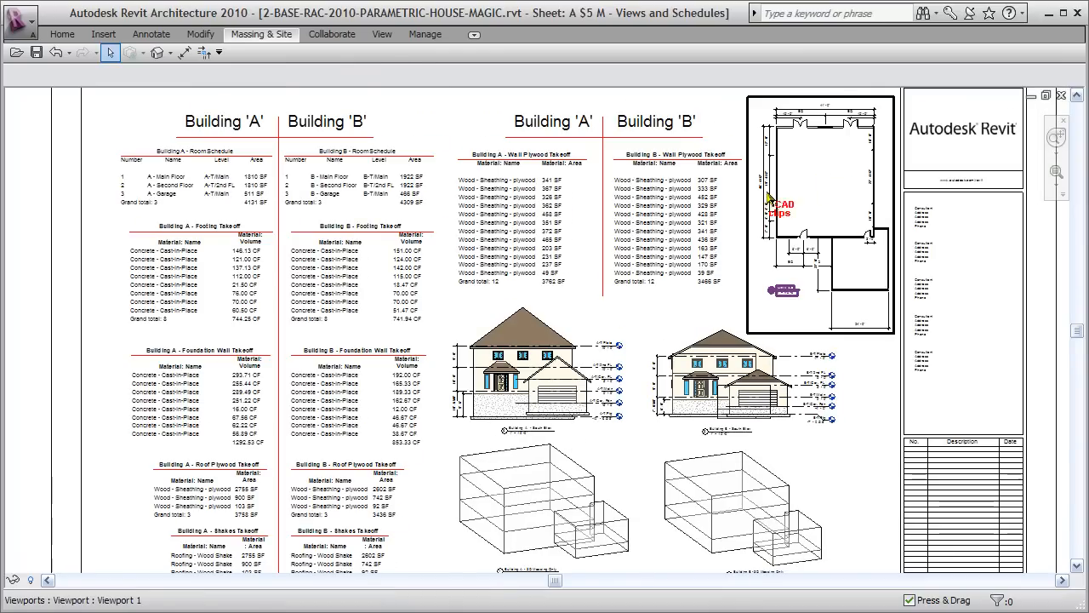
{"action": "mouse_move", "coordinate": [830, 115]}
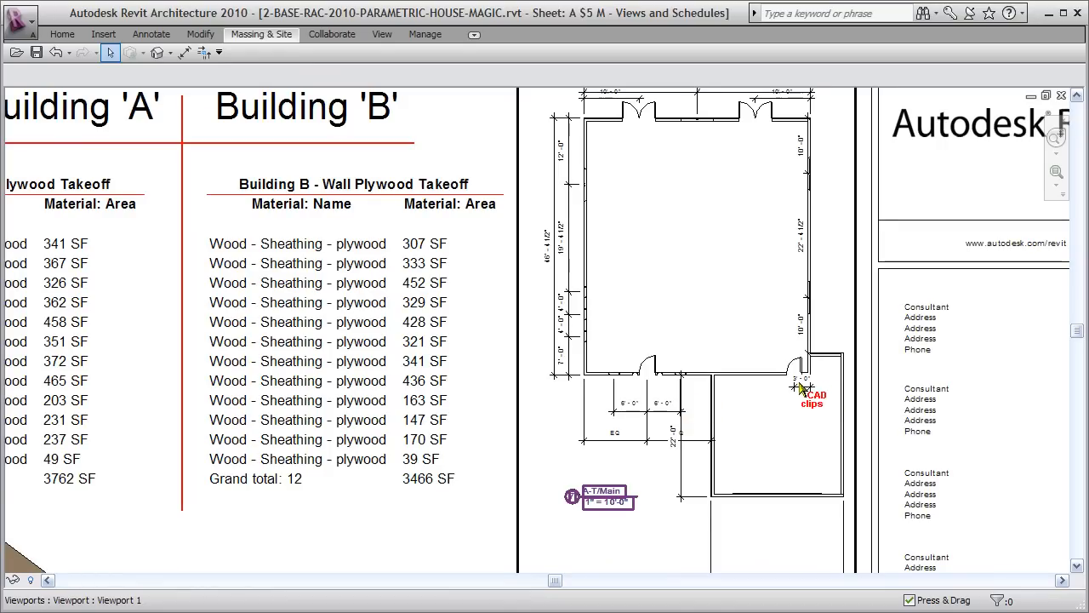
{"action": "scroll", "scroll_direction": "down", "scroll_amount": 3}
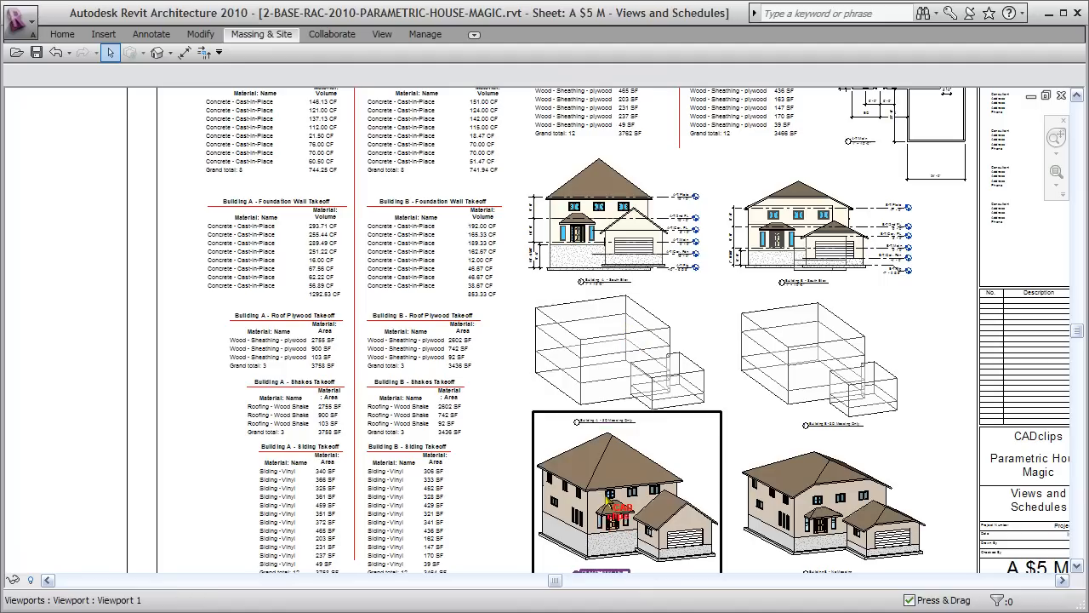
{"action": "left_click", "coordinate": [295, 406]}
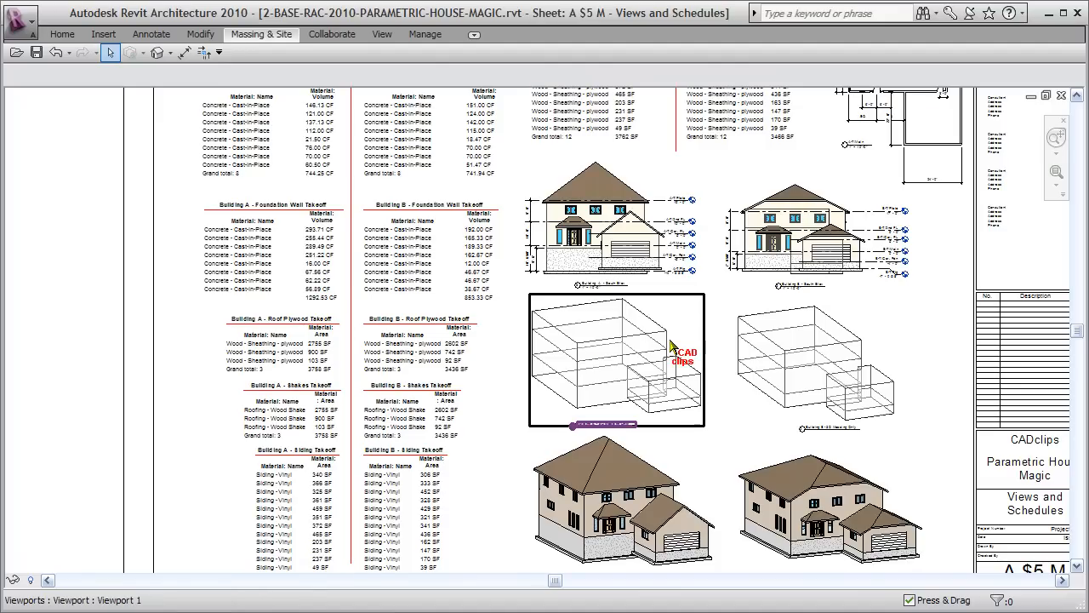
{"action": "mouse_move", "coordinate": [672, 344]}
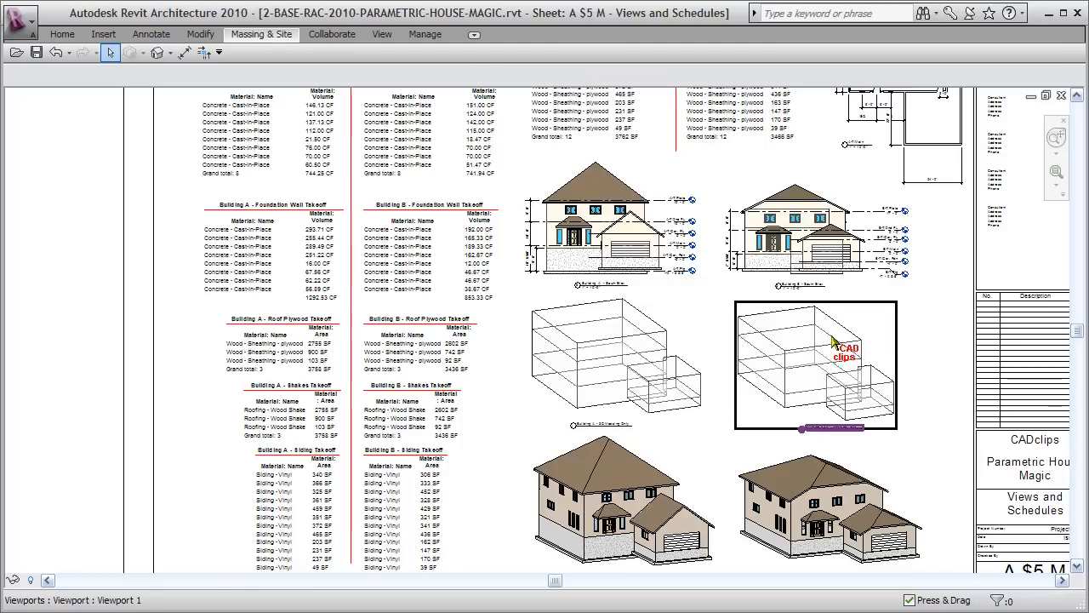
{"action": "mouse_move", "coordinate": [804, 351]}
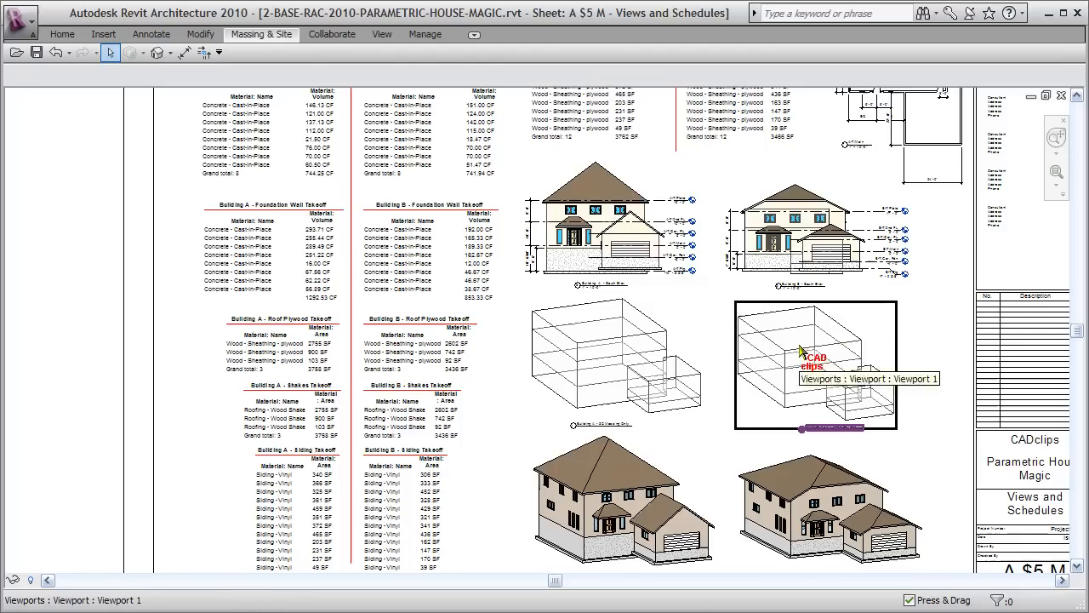
{"action": "mouse_move", "coordinate": [804, 325]}
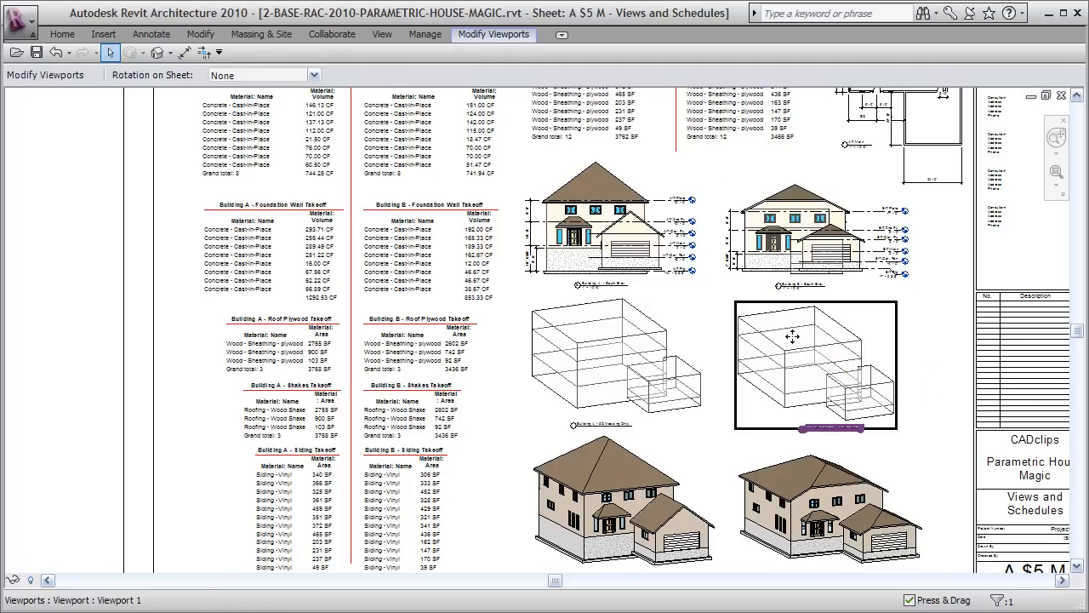
Activate the Building B massing viewport and select its house mass.
{"action": "right_click", "coordinate": [793, 337]}
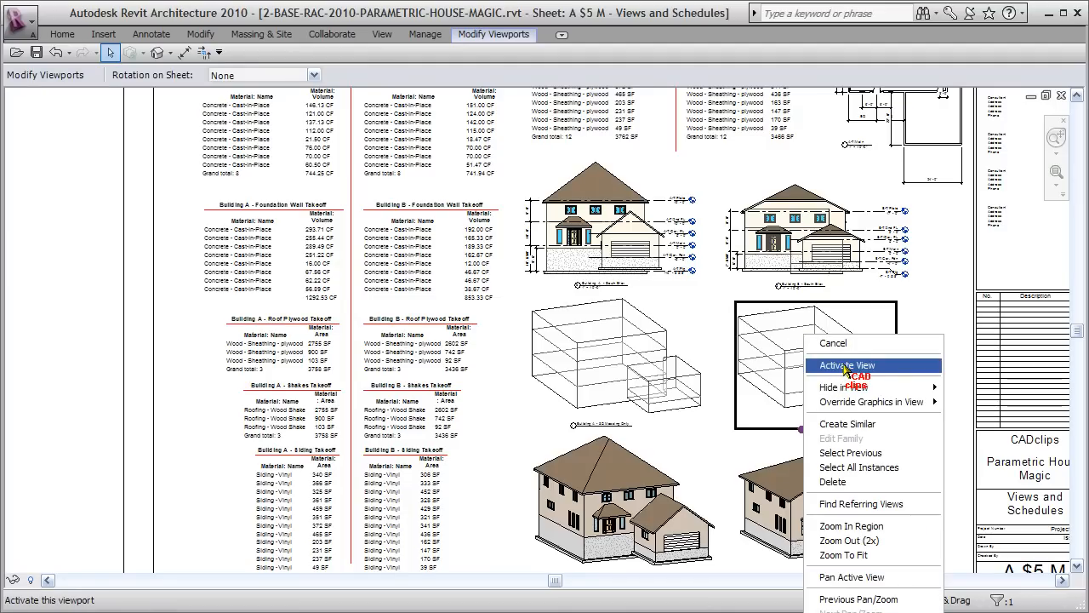
{"action": "left_click", "coordinate": [847, 365]}
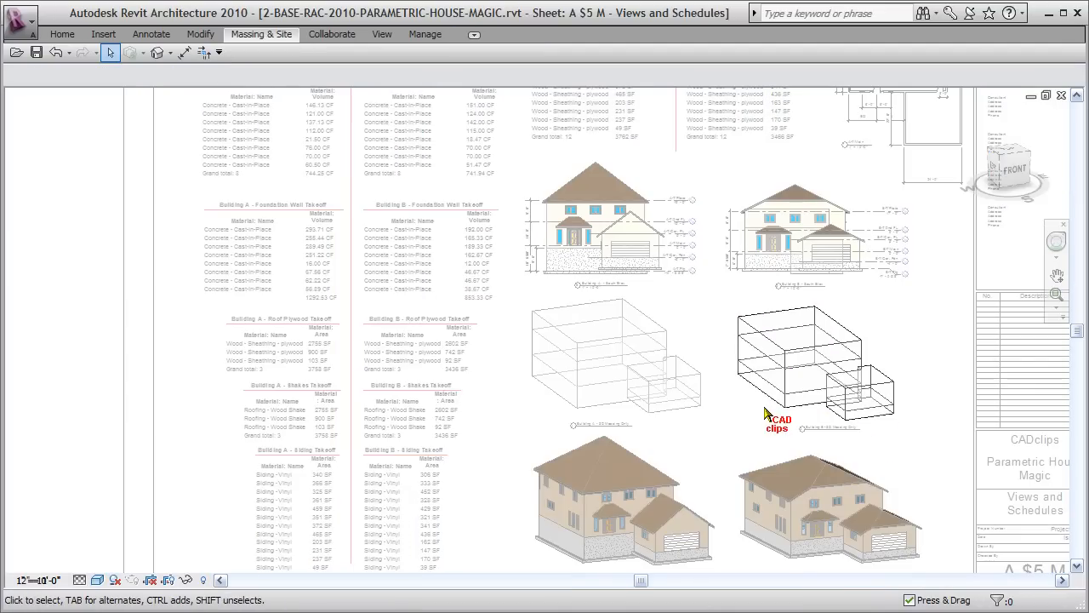
{"action": "left_click", "coordinate": [800, 358]}
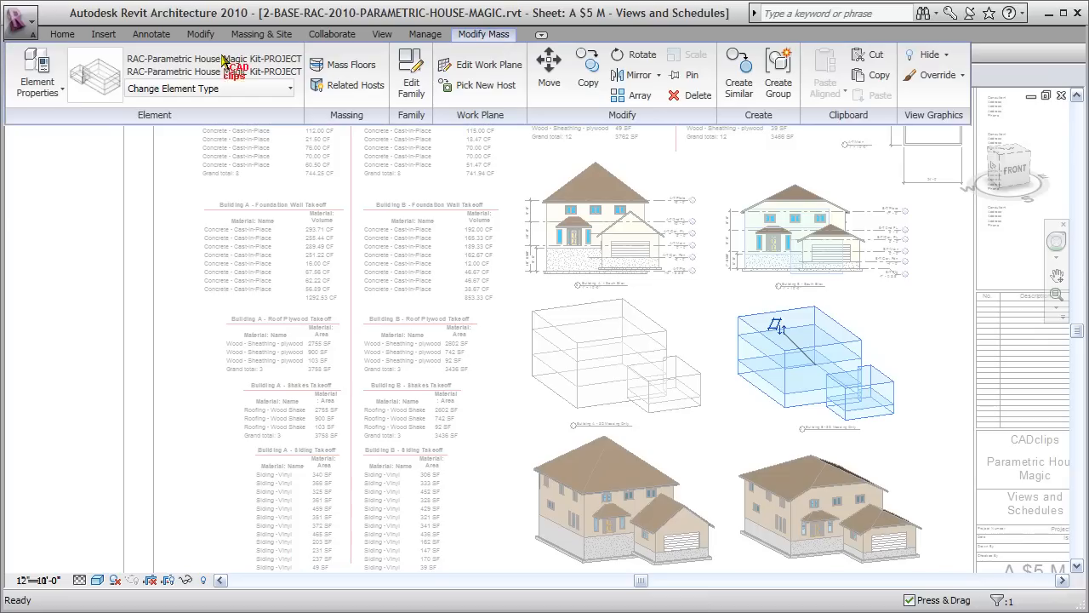
Set the mass's HS 2ND FL CEIL HT to 9' and HS FND HT to 9' 3".
{"action": "left_click", "coordinate": [35, 73]}
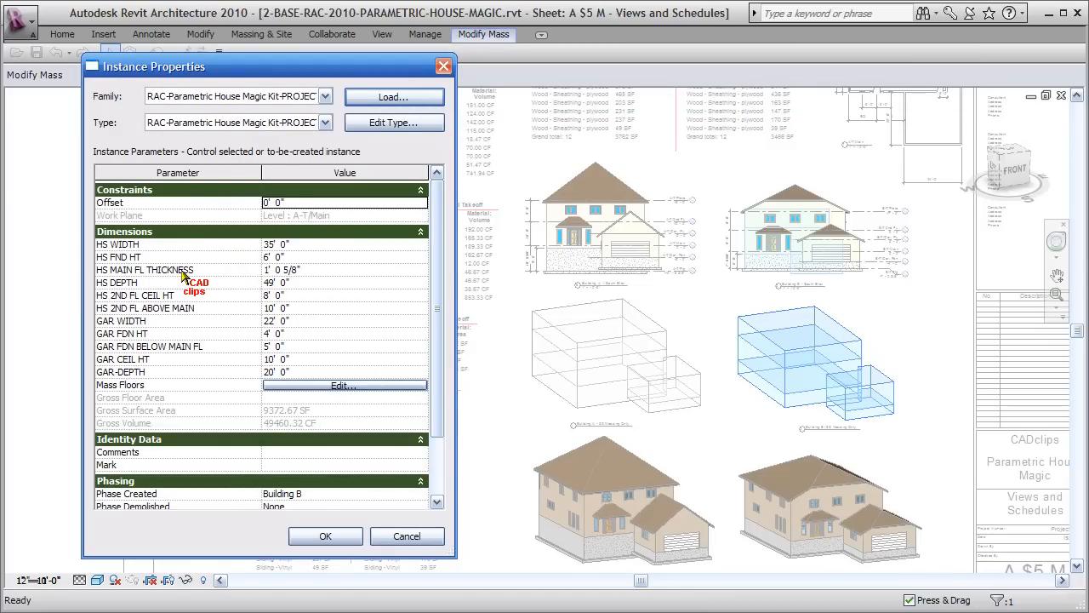
{"action": "left_click", "coordinate": [274, 295]}
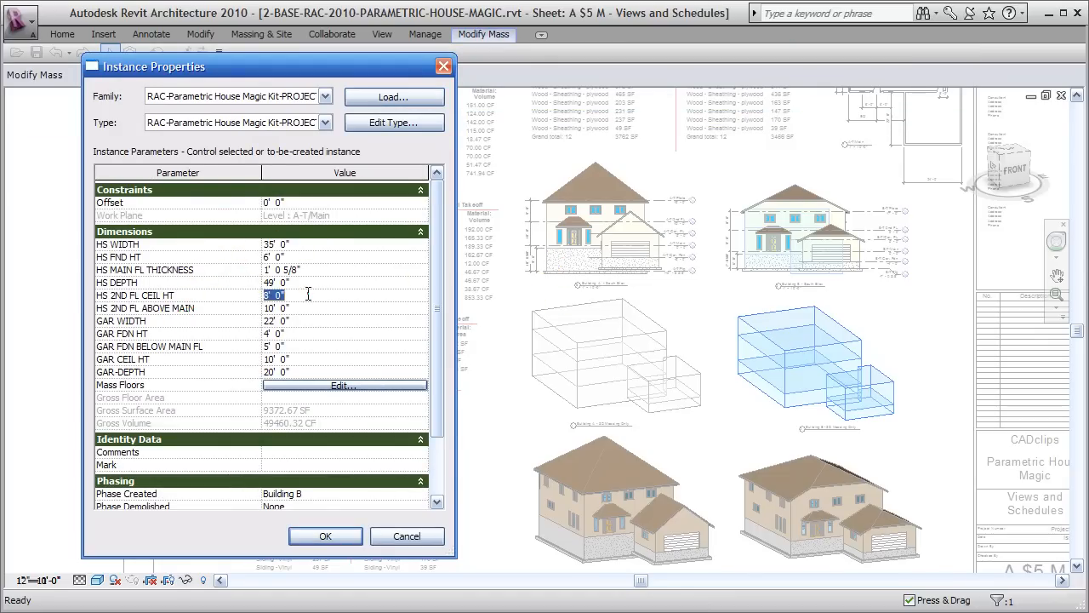
{"action": "type", "text": "9"}
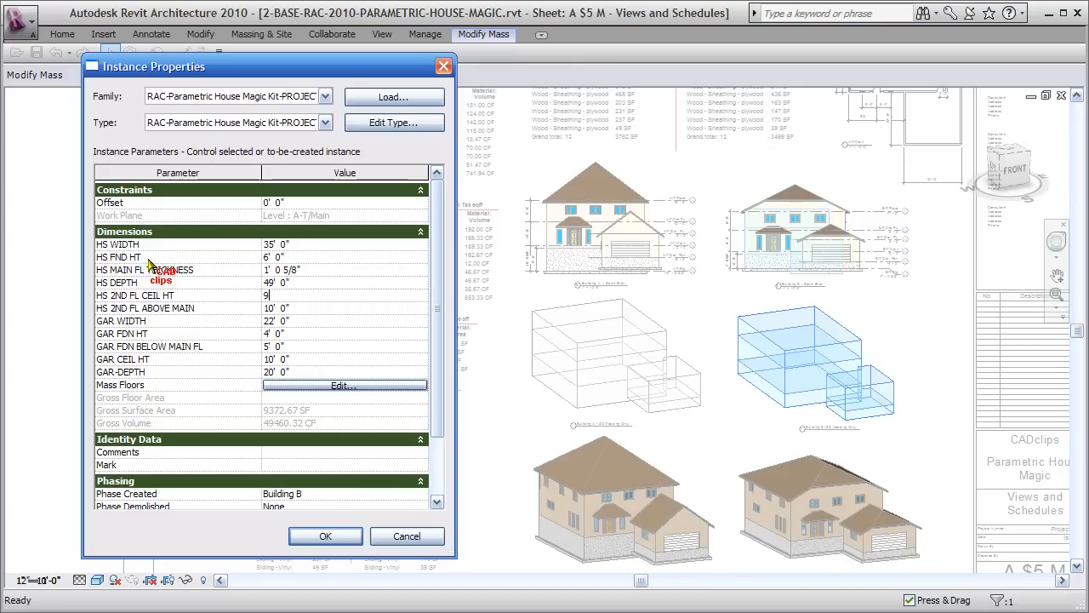
{"action": "left_click", "coordinate": [289, 257]}
{"action": "type", "text": "9 3"}
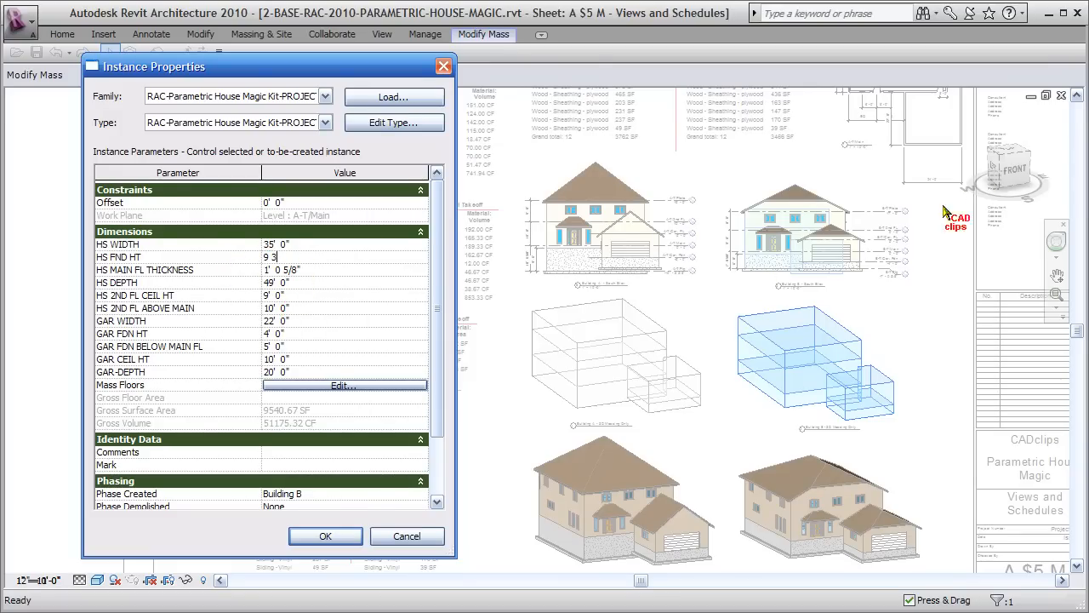
{"action": "mouse_move", "coordinate": [455, 328]}
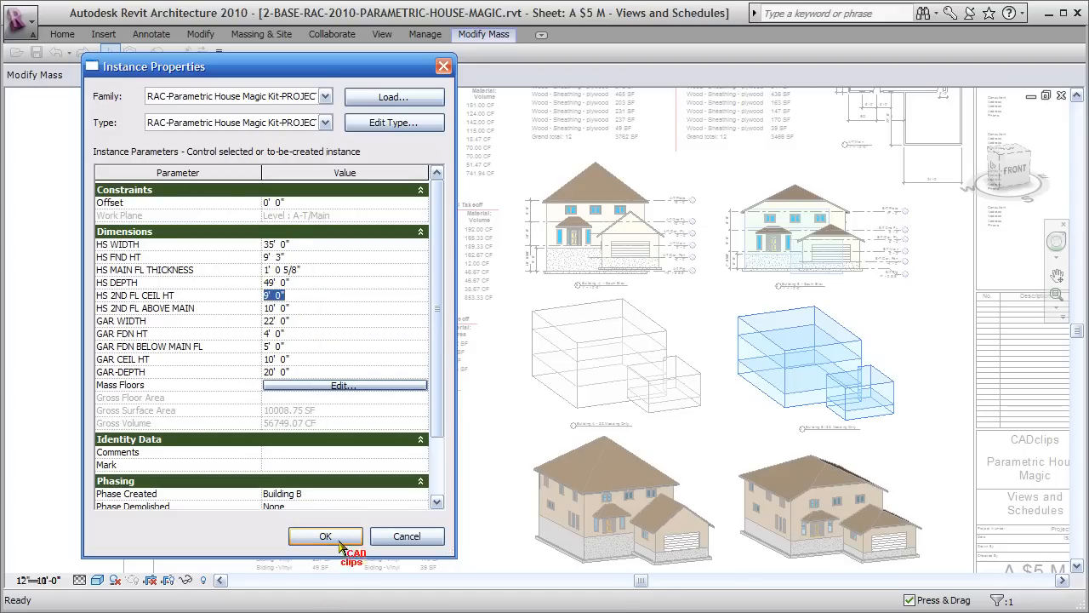
{"action": "left_click", "coordinate": [325, 535]}
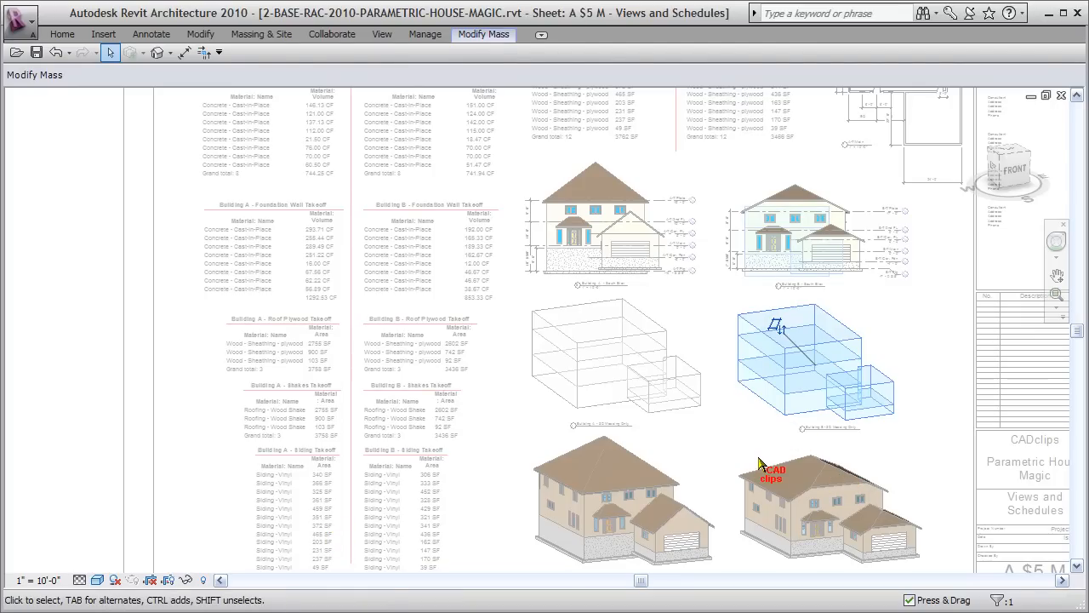
Deactivate the mass view and select the Building B rendered 3D viewport.
{"action": "right_click", "coordinate": [800, 366]}
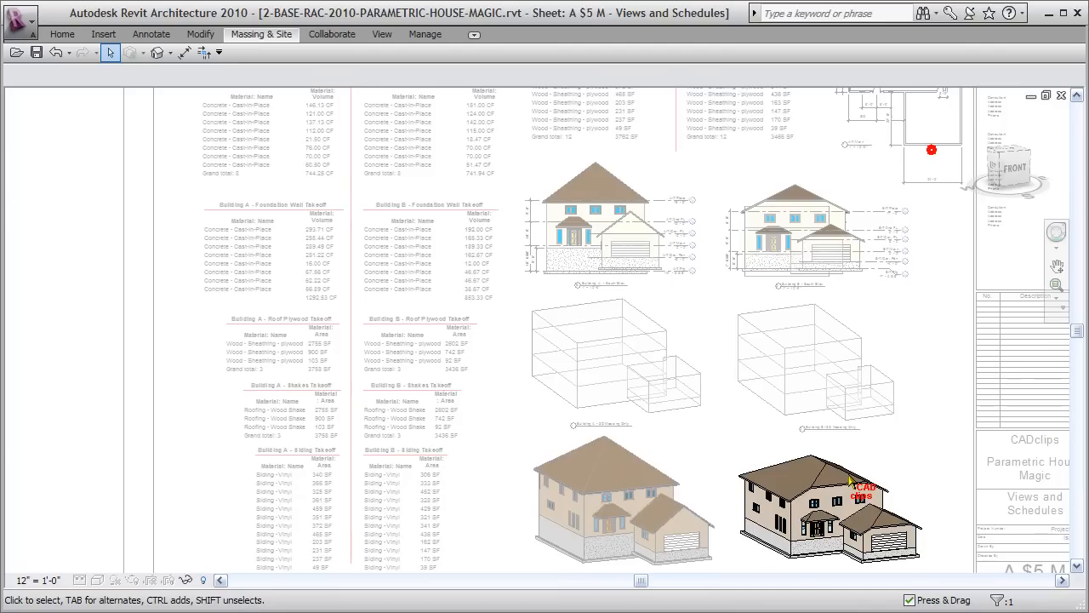
{"action": "left_click", "coordinate": [830, 506]}
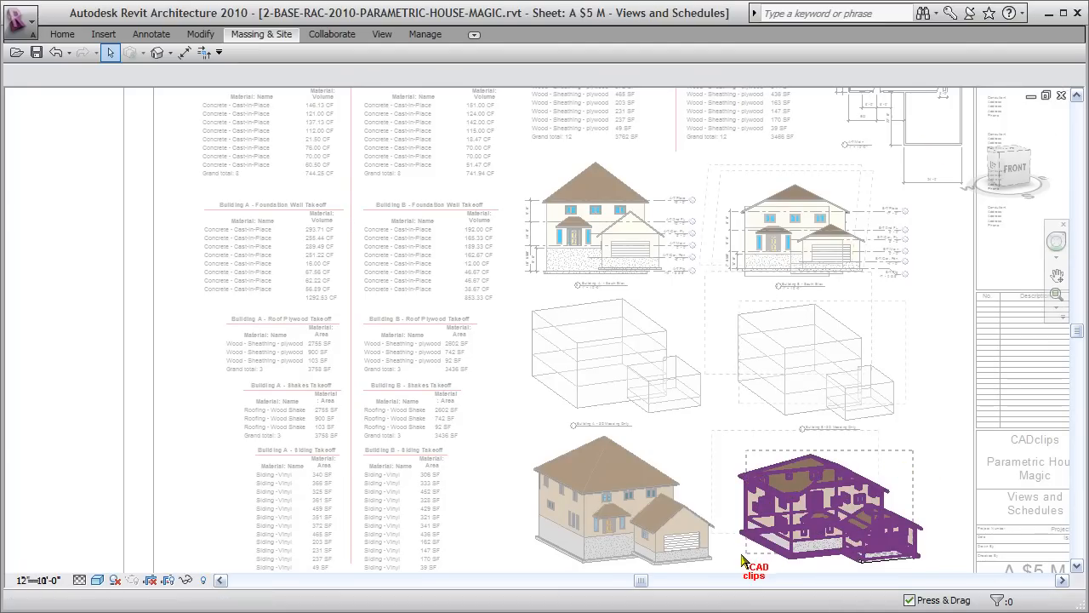
{"action": "left_click", "coordinate": [825, 507]}
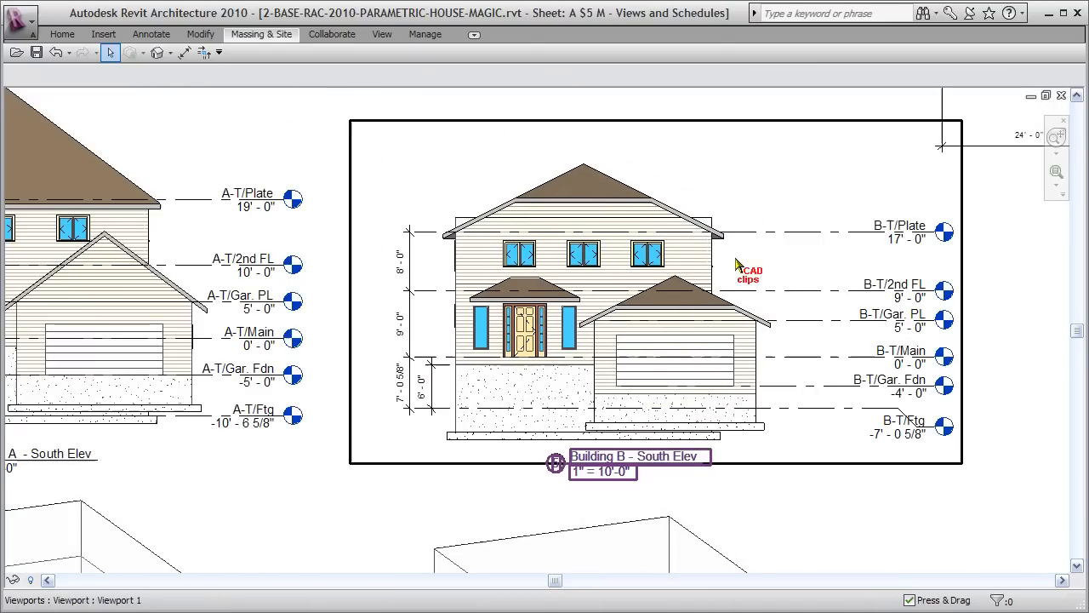
{"action": "mouse_move", "coordinate": [659, 225]}
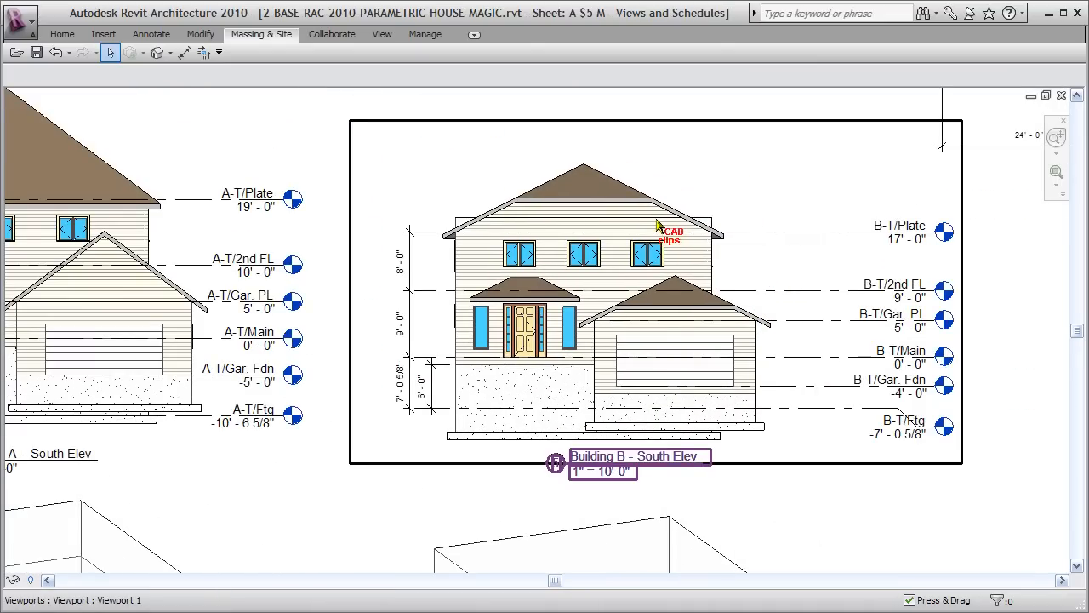
{"action": "mouse_move", "coordinate": [747, 207]}
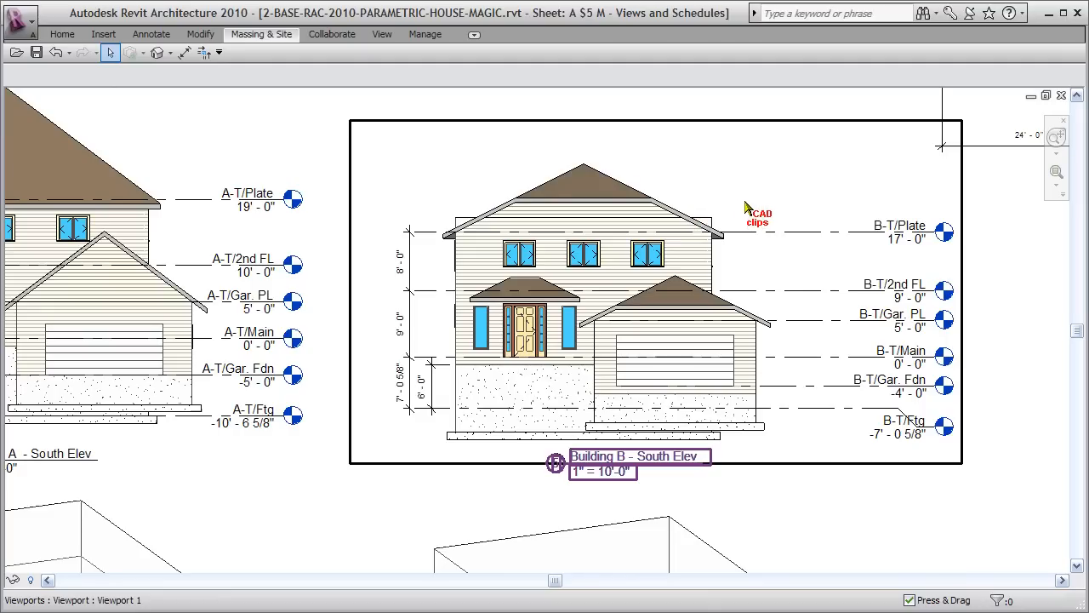
In Building B South Elev, align the B-T/Plate and B-T/Ftg levels to the mass top and bottom.
{"action": "right_click", "coordinate": [749, 208]}
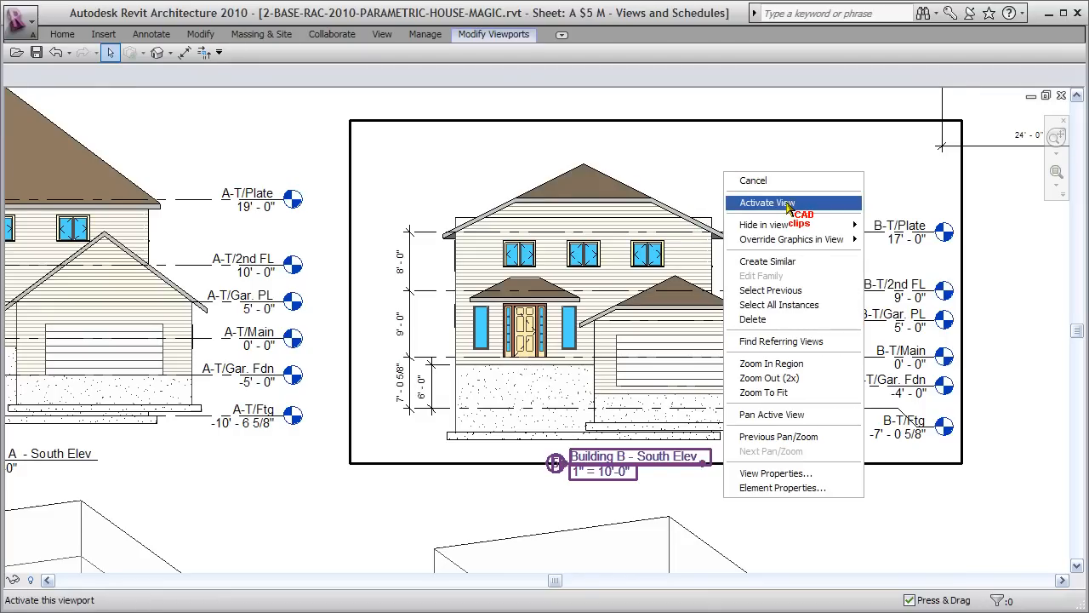
{"action": "left_click", "coordinate": [766, 203]}
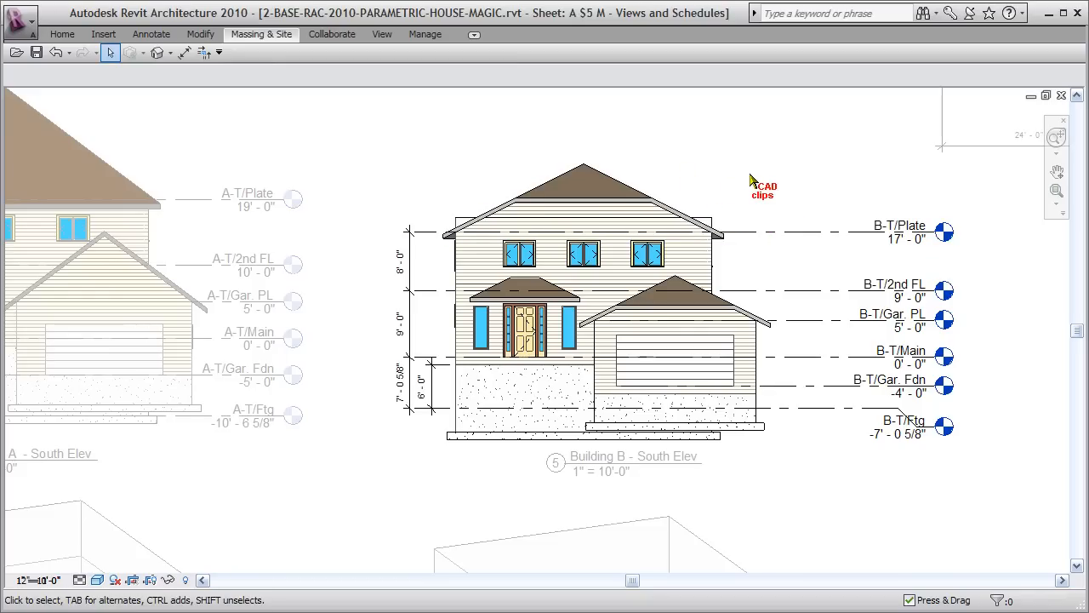
{"action": "mouse_move", "coordinate": [762, 181]}
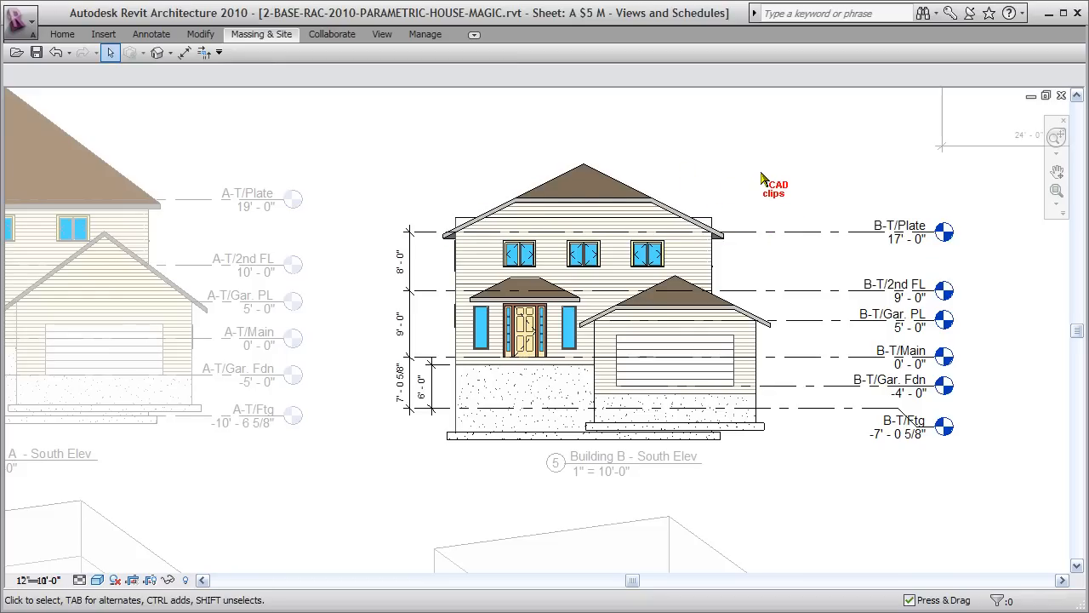
{"action": "mouse_move", "coordinate": [294, 43]}
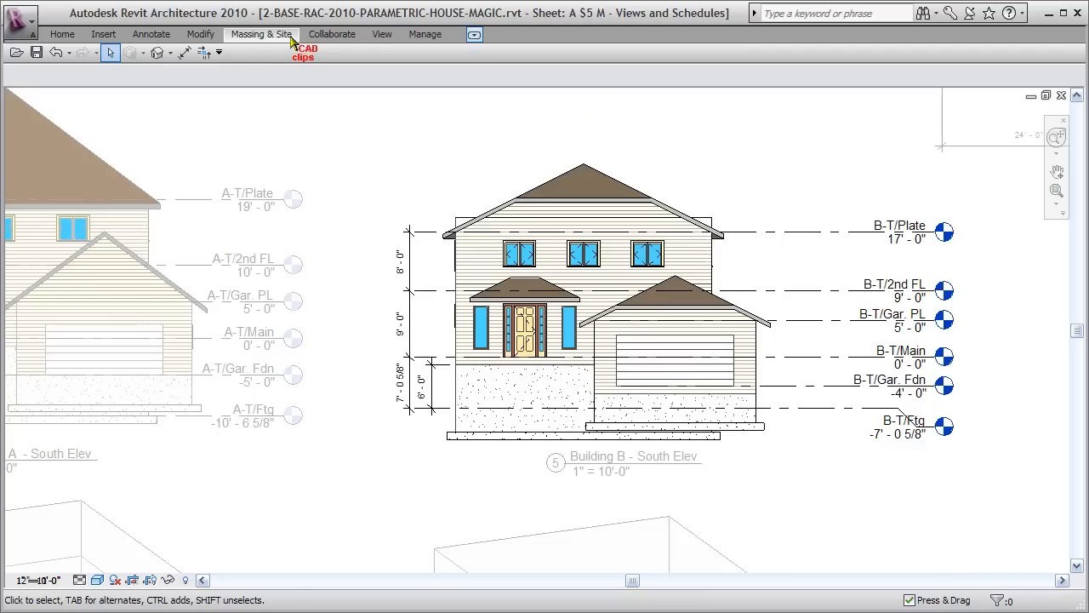
{"action": "left_click", "coordinate": [200, 33]}
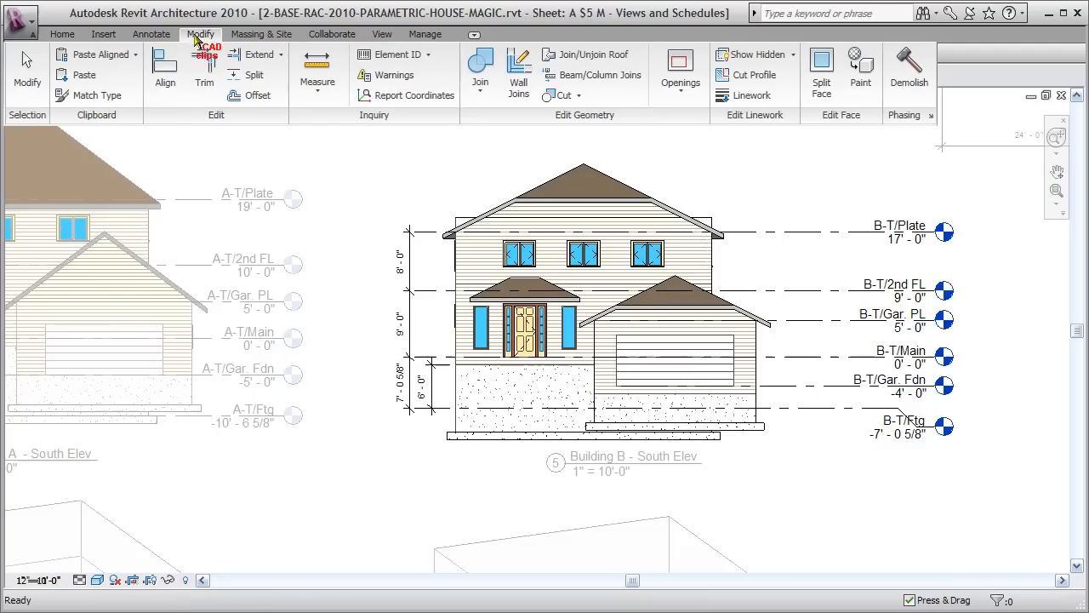
{"action": "mouse_move", "coordinate": [165, 68]}
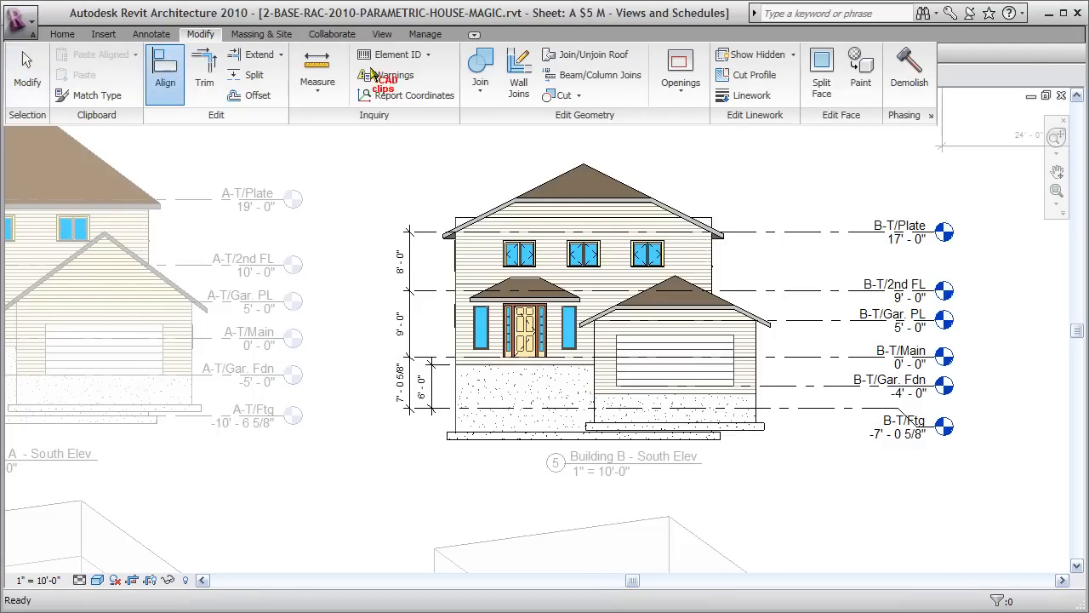
{"action": "left_click", "coordinate": [165, 72]}
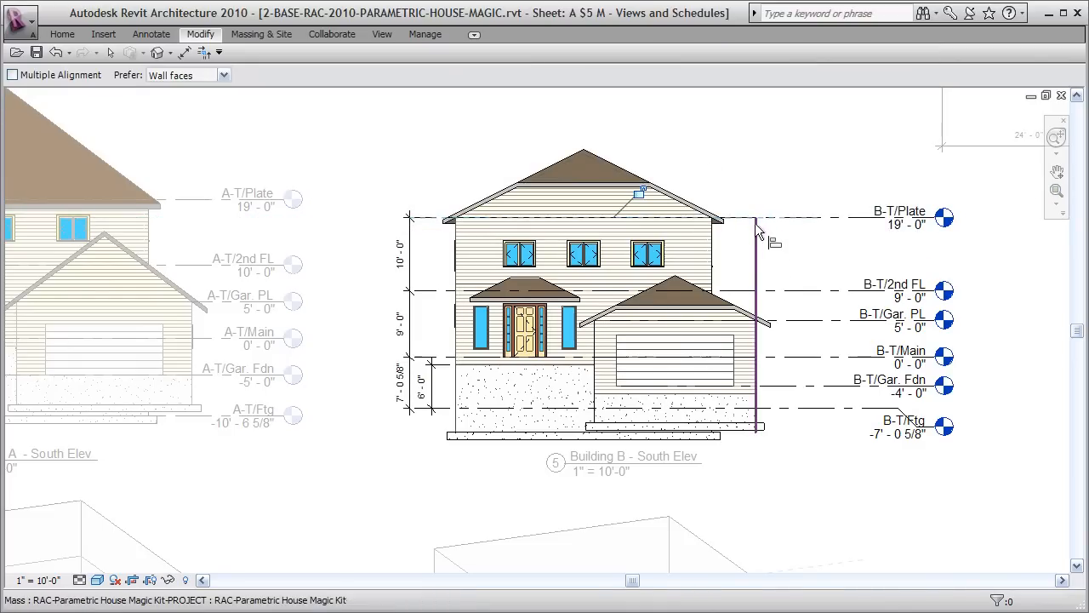
{"action": "left_click", "coordinate": [596, 219]}
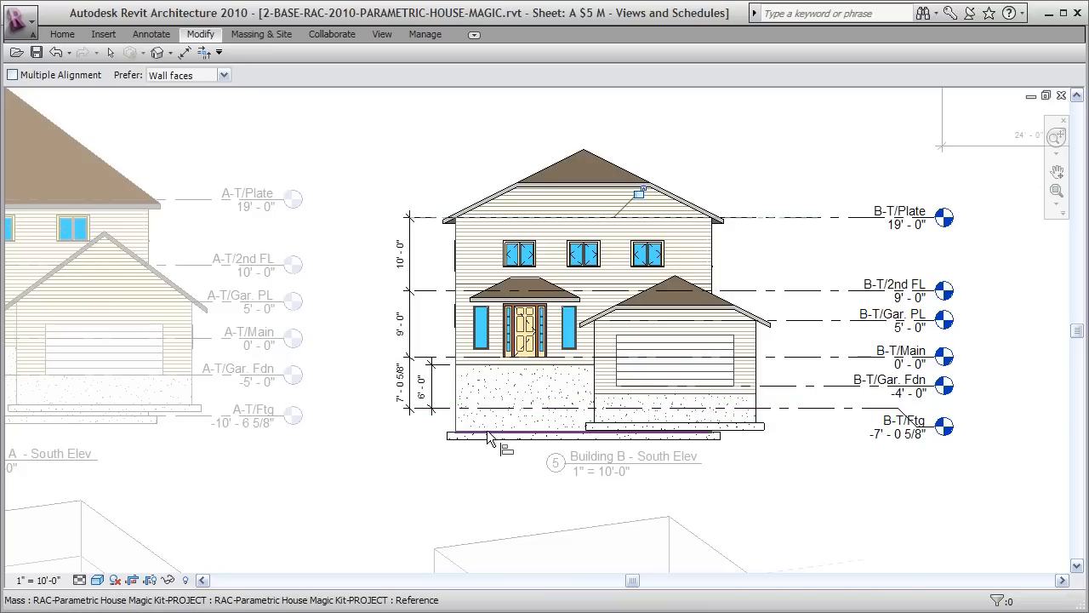
{"action": "left_click", "coordinate": [489, 437]}
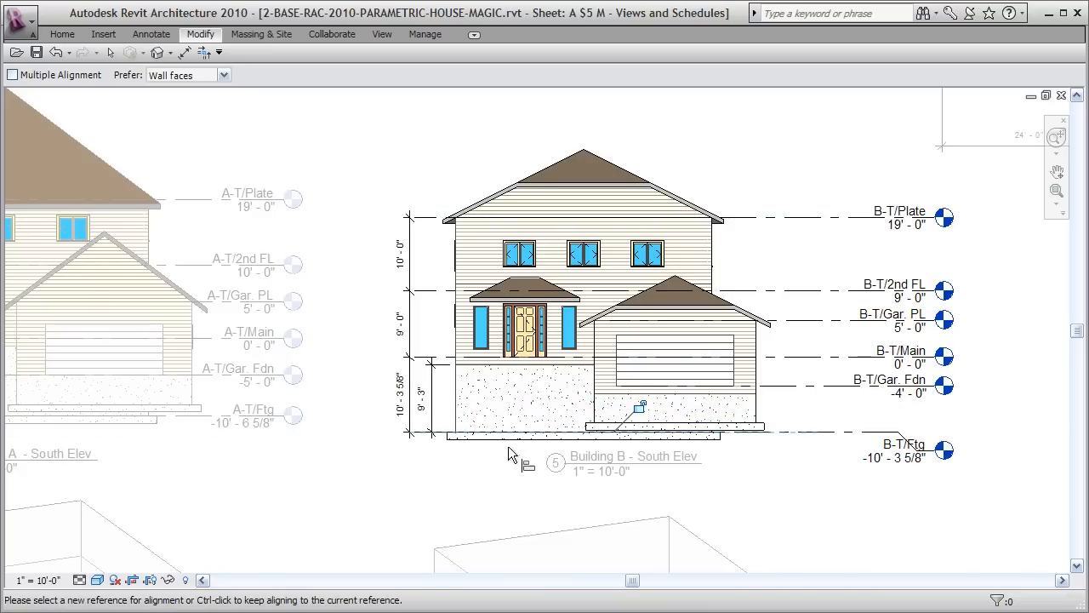
{"action": "mouse_move", "coordinate": [804, 482]}
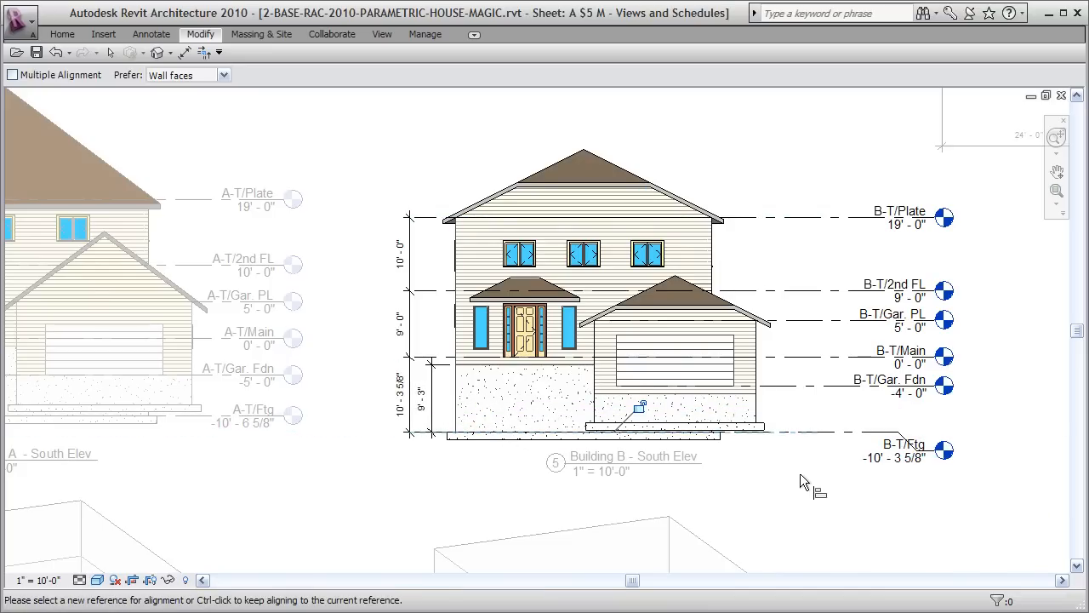
{"action": "right_click", "coordinate": [806, 481]}
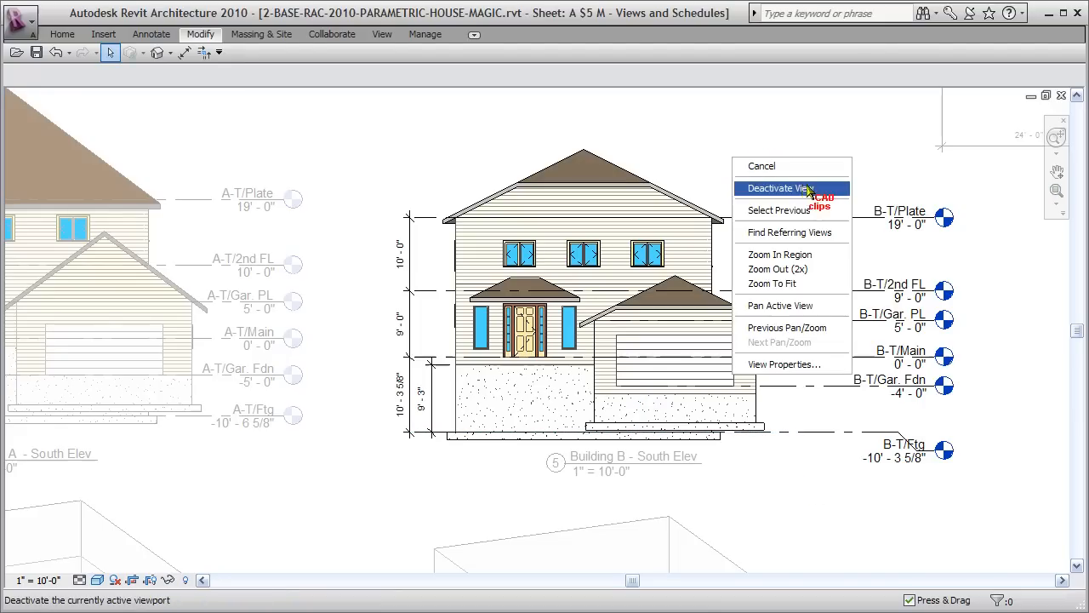
{"action": "left_click", "coordinate": [780, 188]}
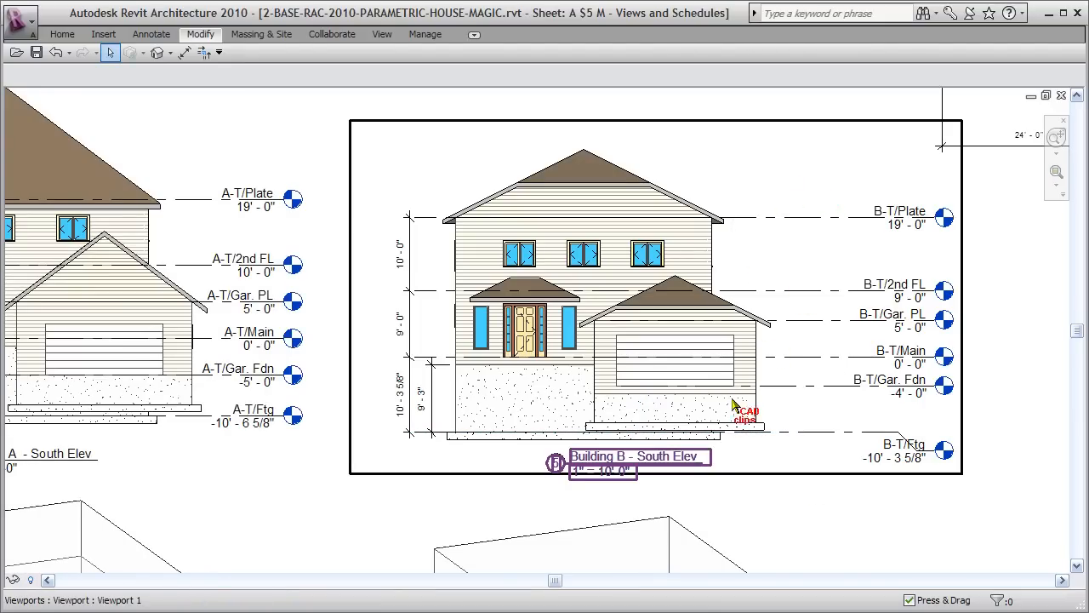
{"action": "mouse_move", "coordinate": [813, 219]}
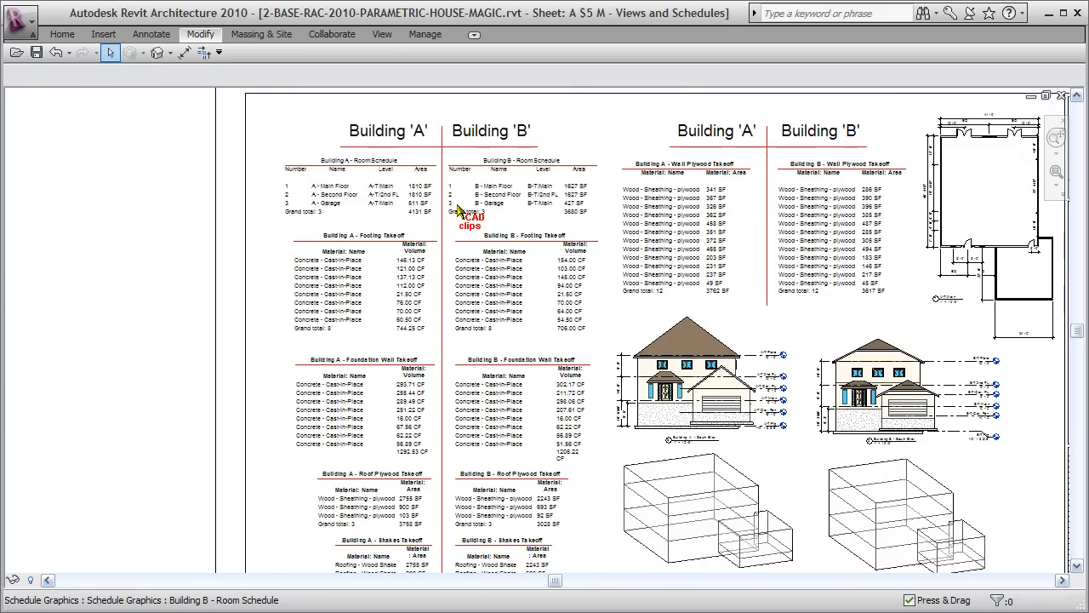
Check Building B totals (3680 SF rooms, 706.00 CF footing), then fit the whole sheet.
{"action": "scroll", "scroll_direction": "up", "scroll_amount": 3}
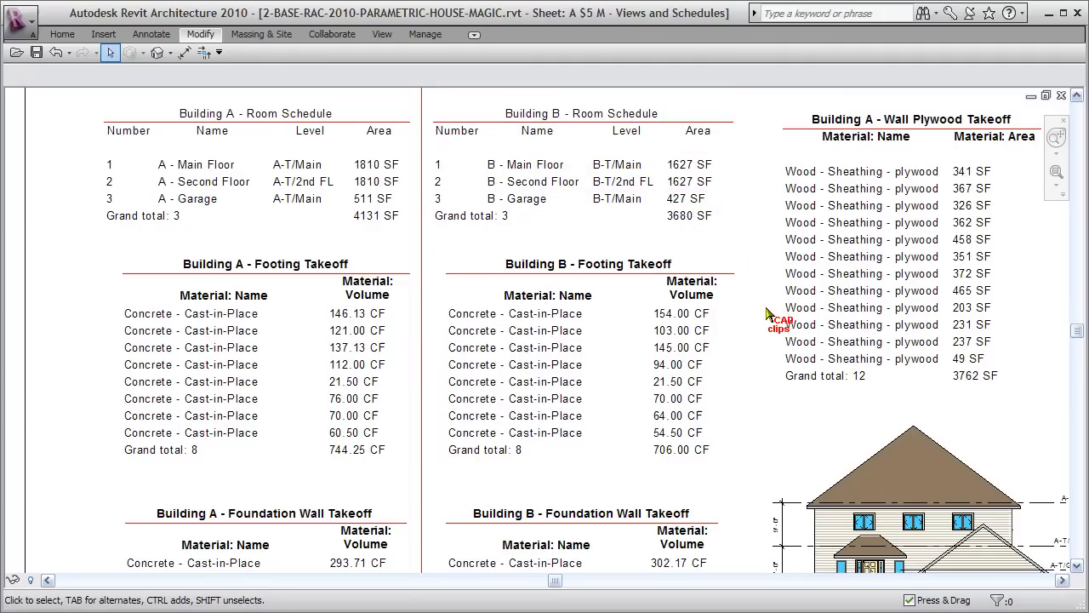
{"action": "left_click", "coordinate": [797, 417]}
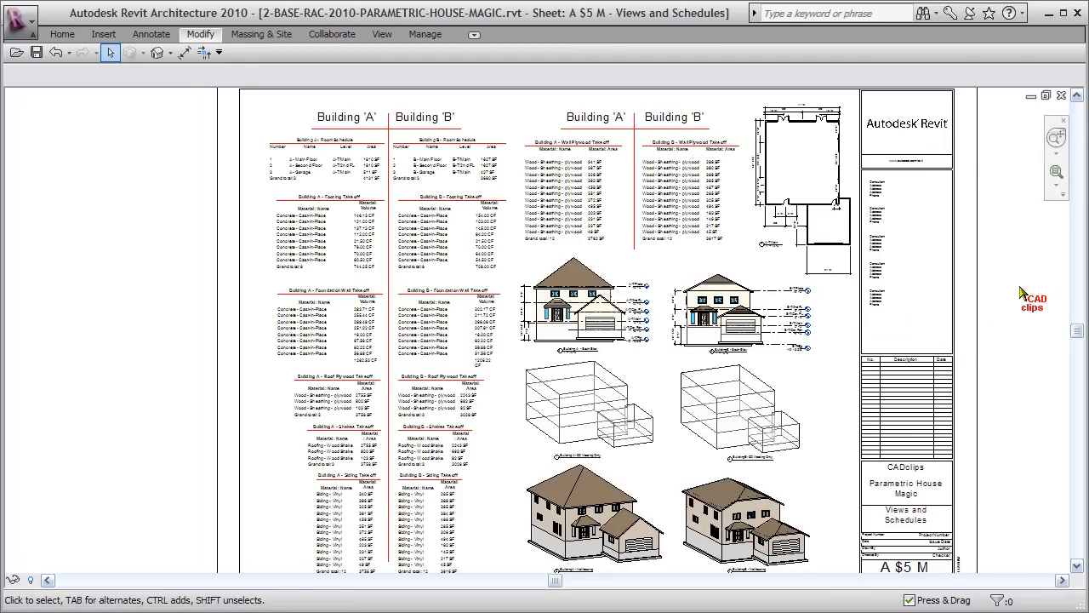
{"action": "mouse_move", "coordinate": [1022, 289]}
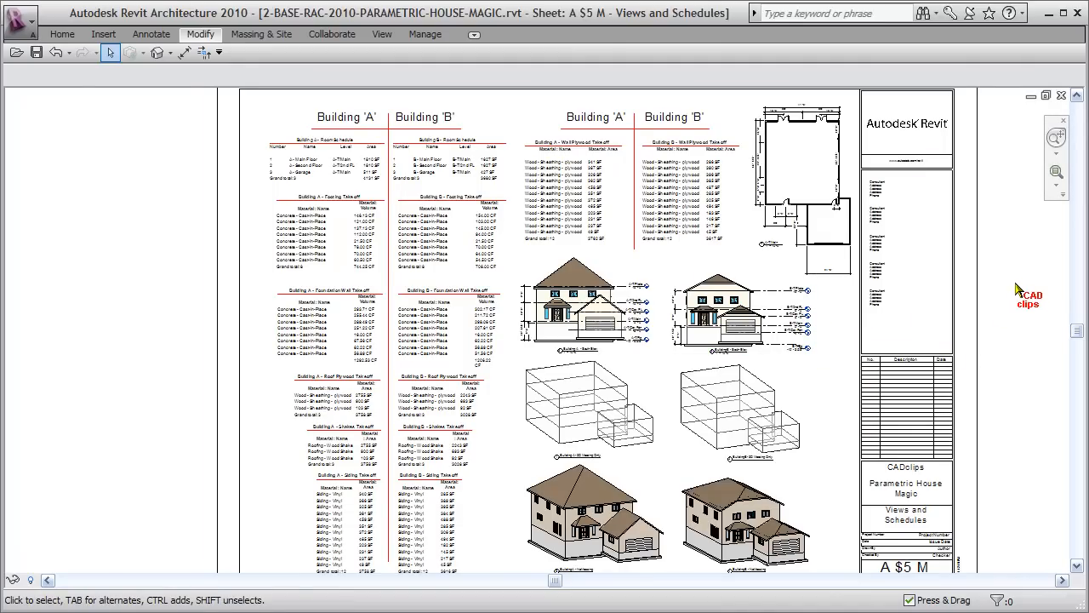